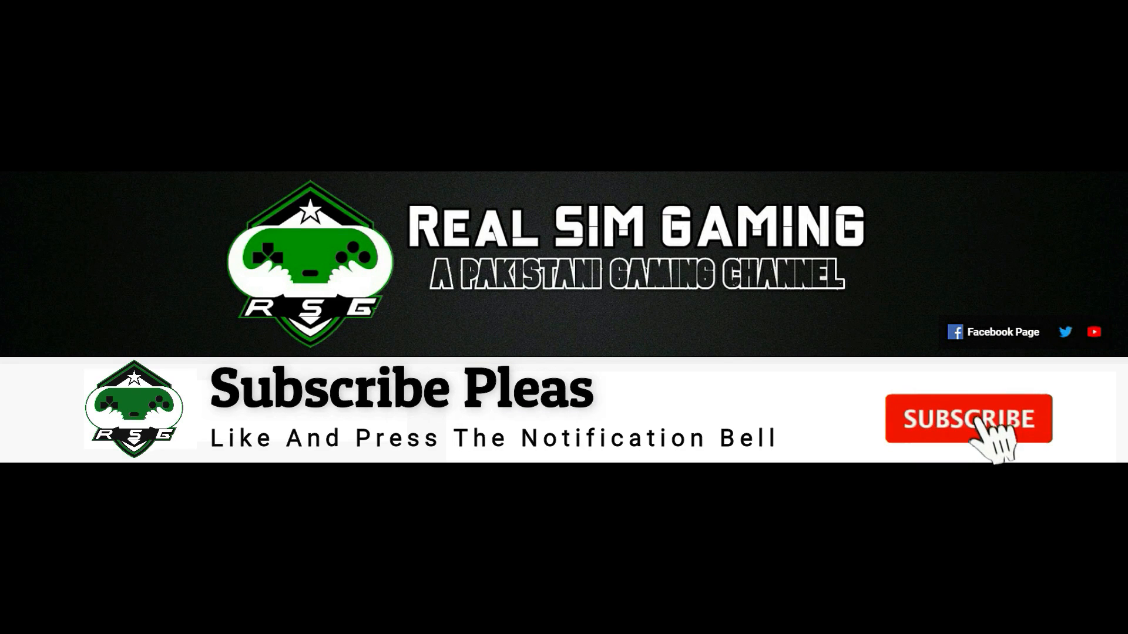
View the Farming Simulator screenshot from the desktop before starting setup.
click(970, 418)
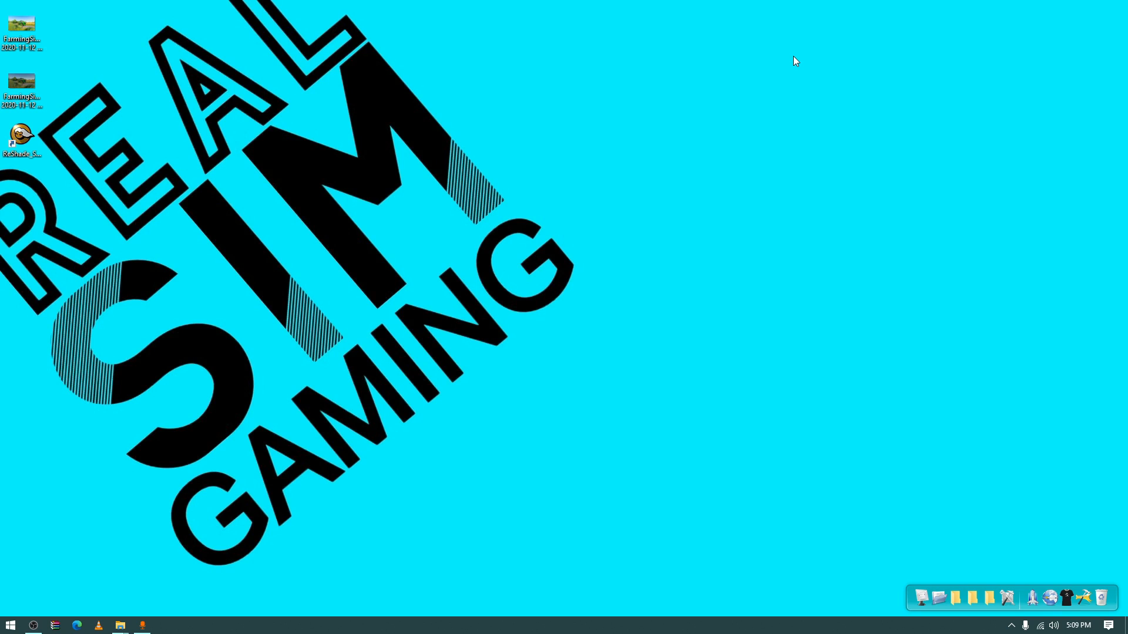
mouse_move(473, 170)
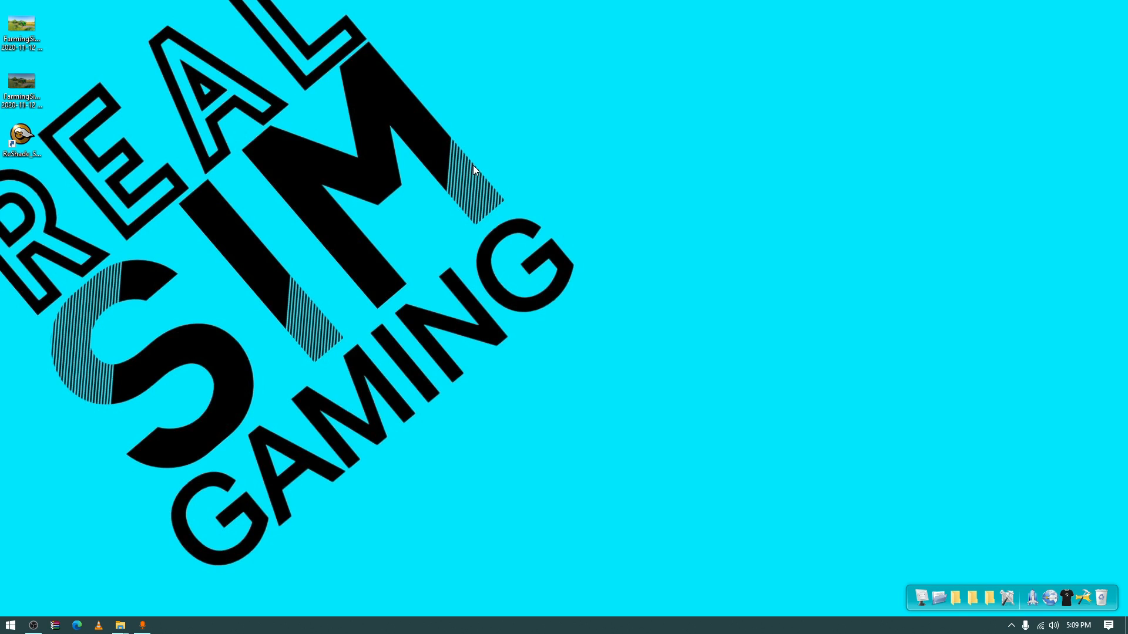
mouse_move(466, 174)
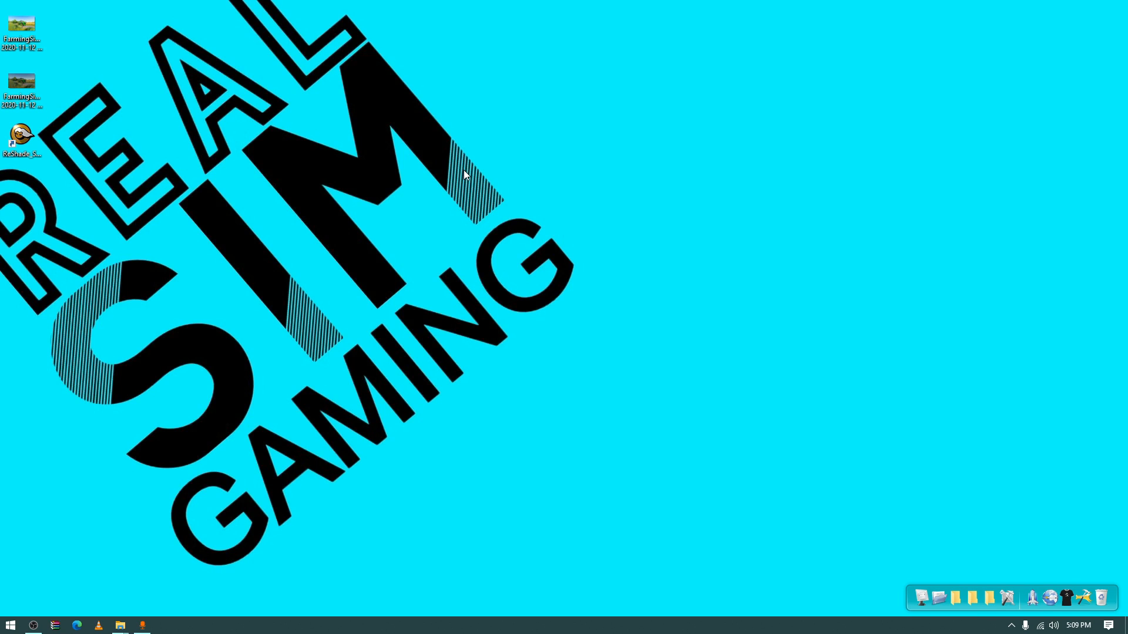
mouse_move(102, 77)
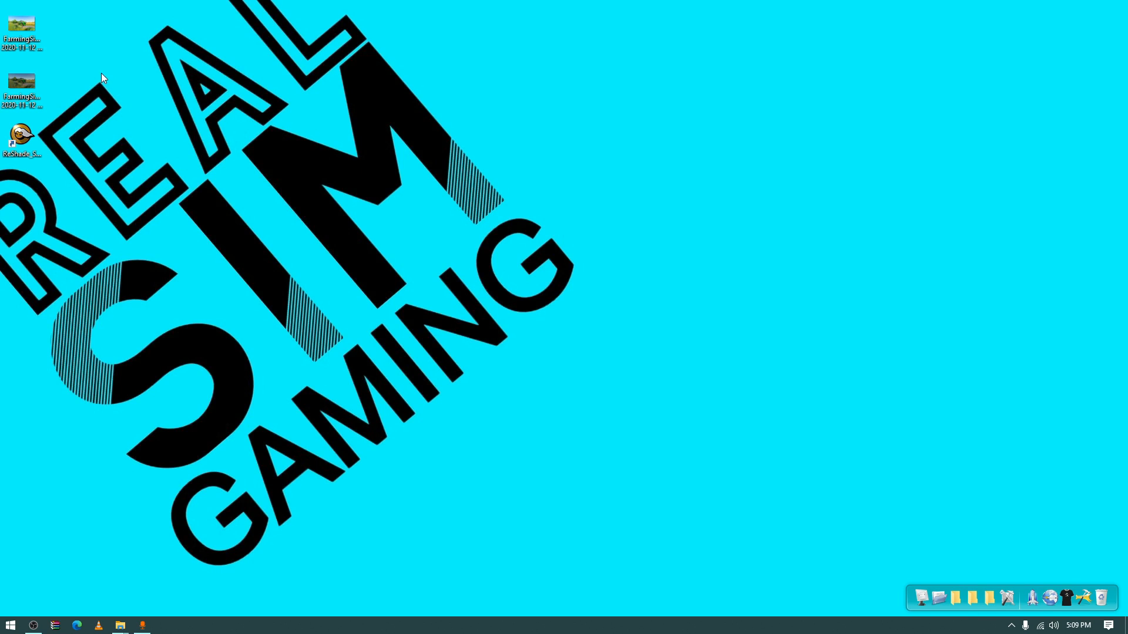
click(26, 78)
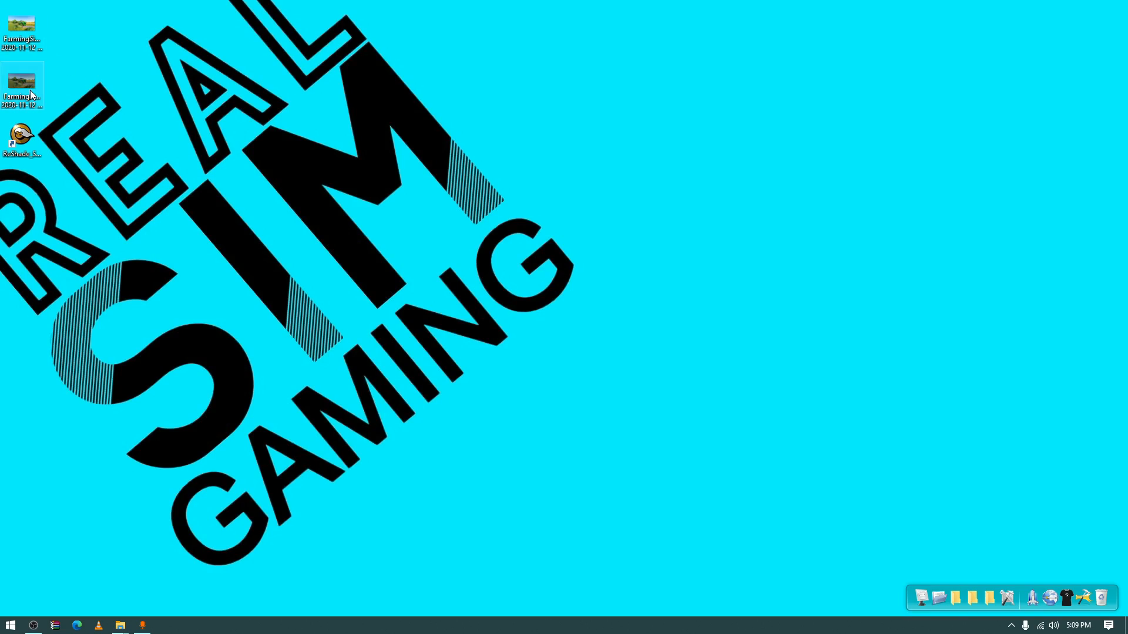
double_click(24, 78)
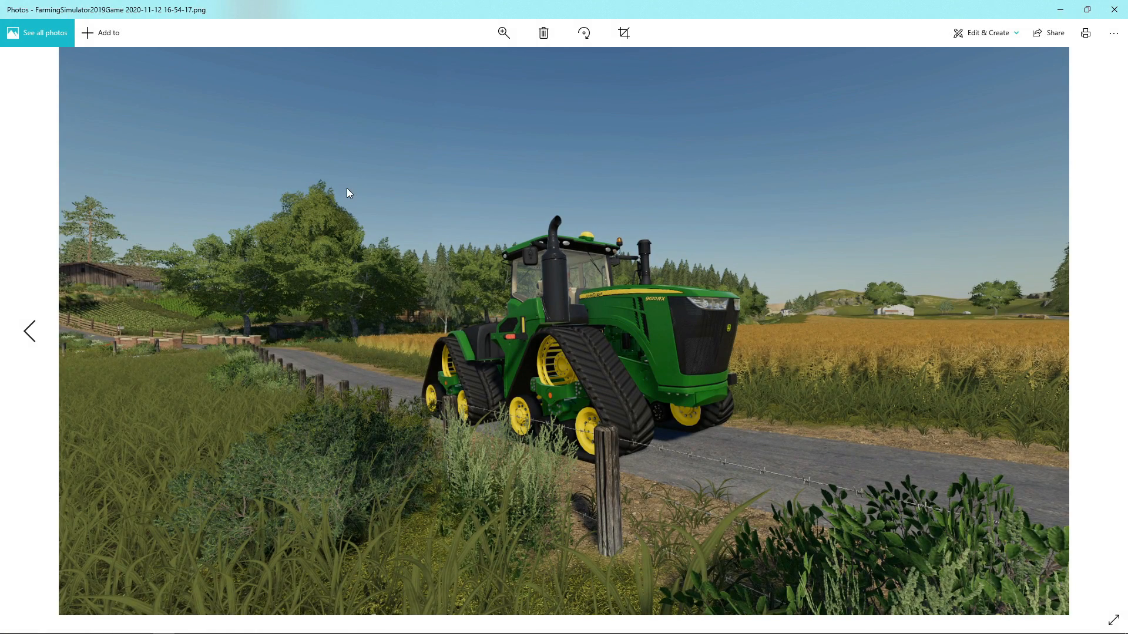
mouse_move(627, 303)
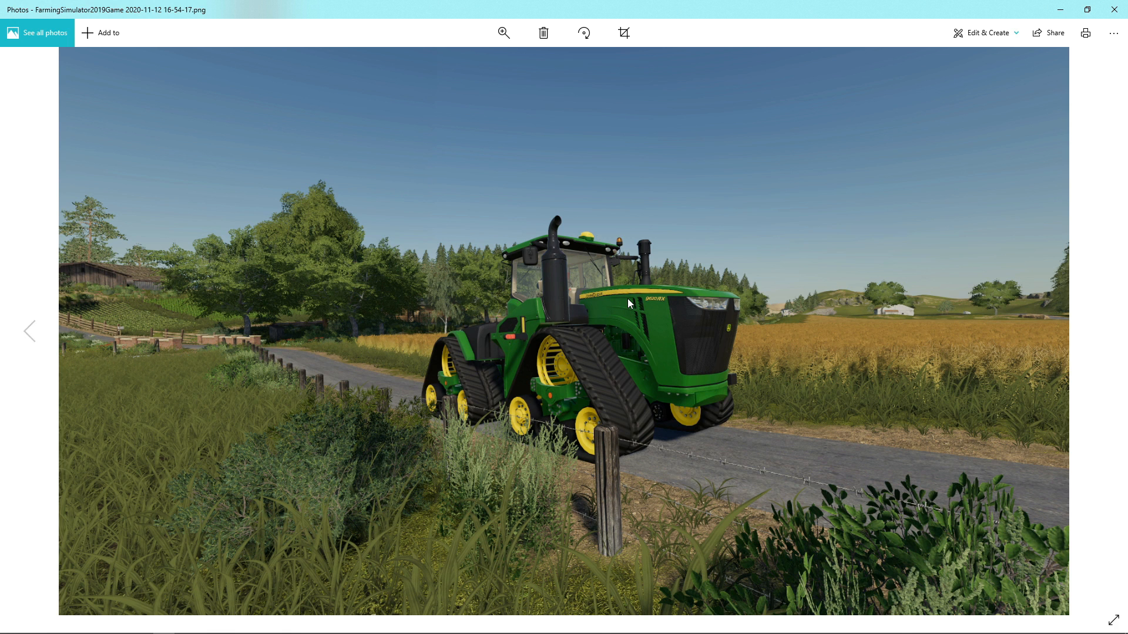
click(30, 331)
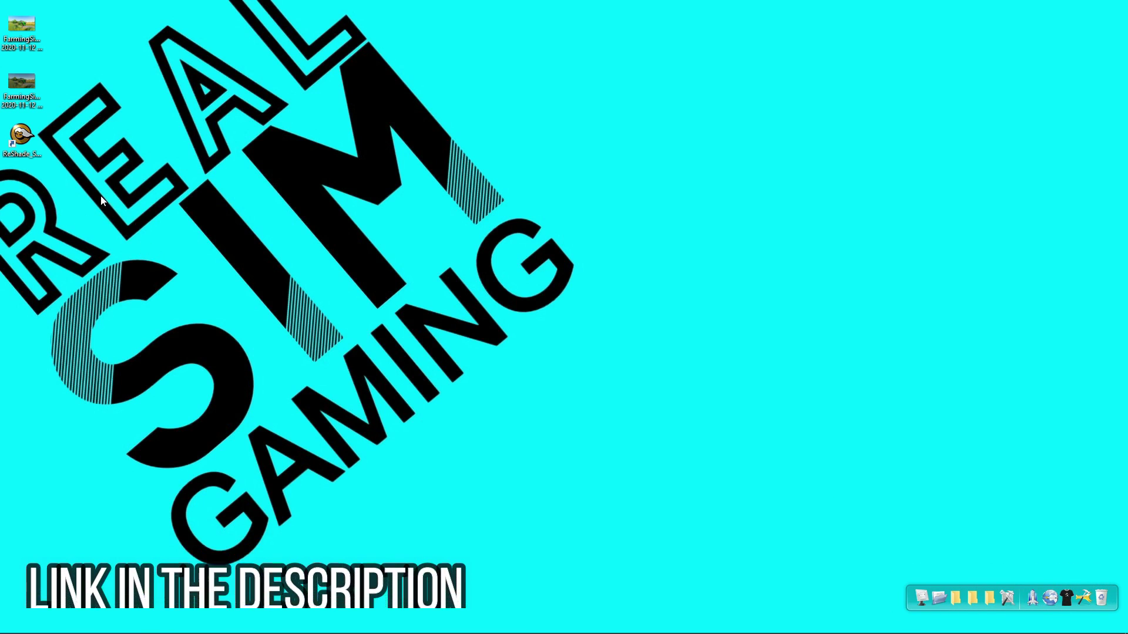
Launch ReShade Setup v4.6.1 and start choosing a game to manage.
click(24, 133)
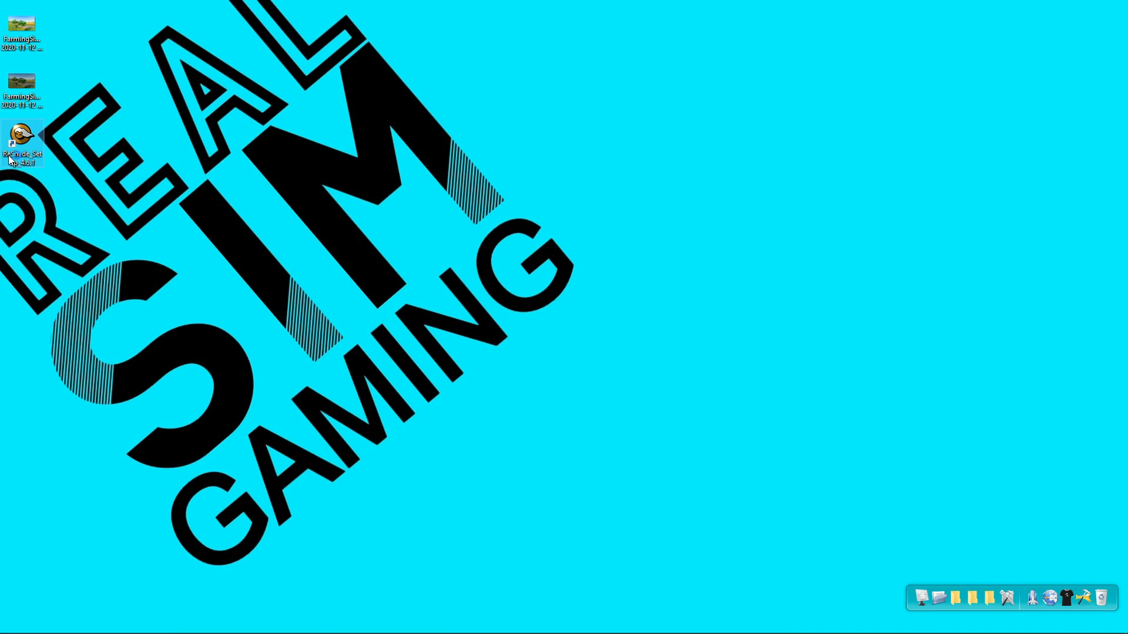
double_click(23, 133)
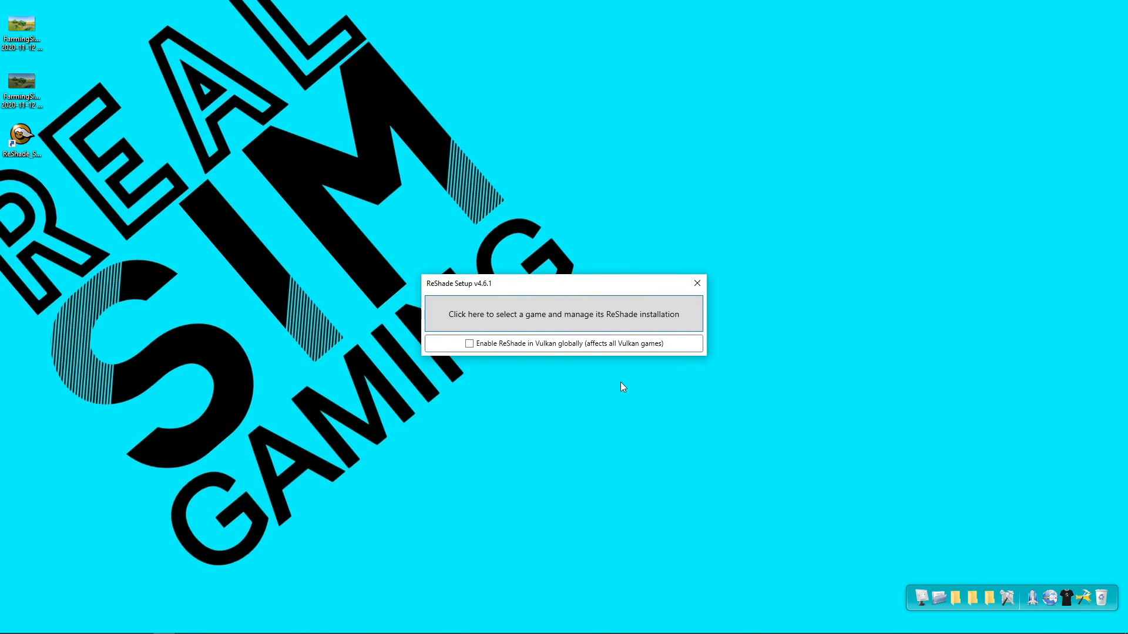
mouse_move(593, 318)
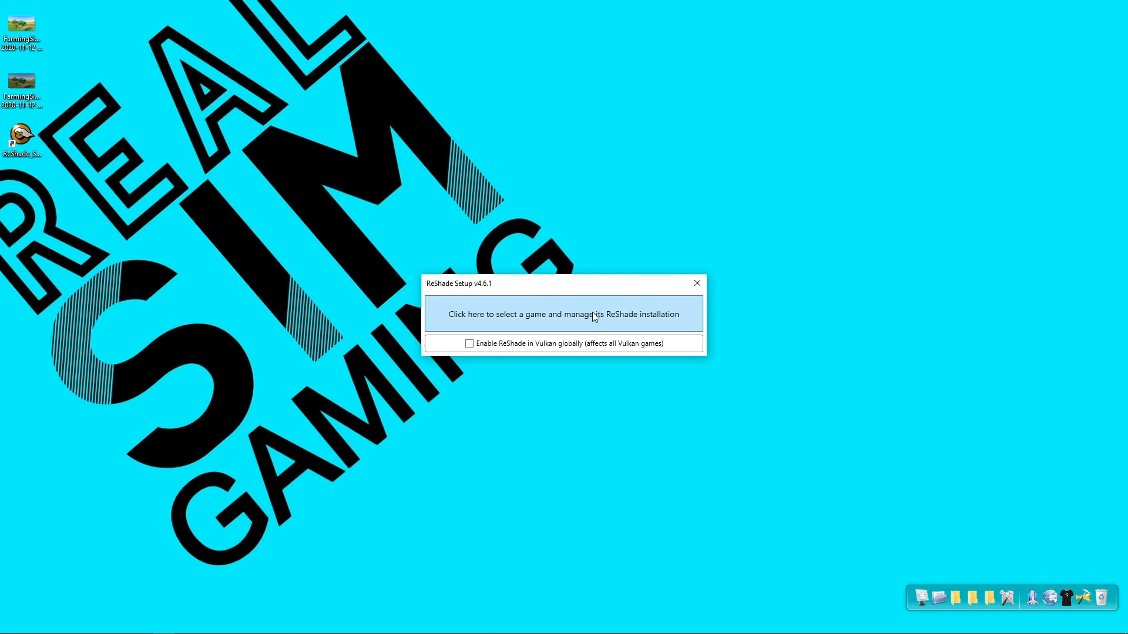
click(562, 314)
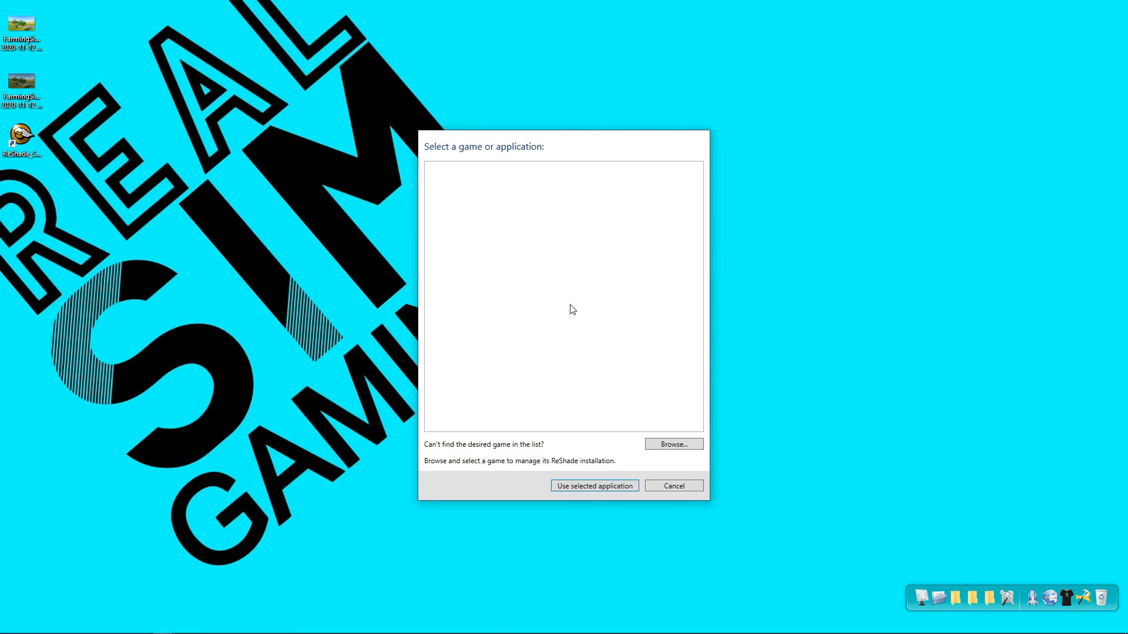
mouse_move(419, 152)
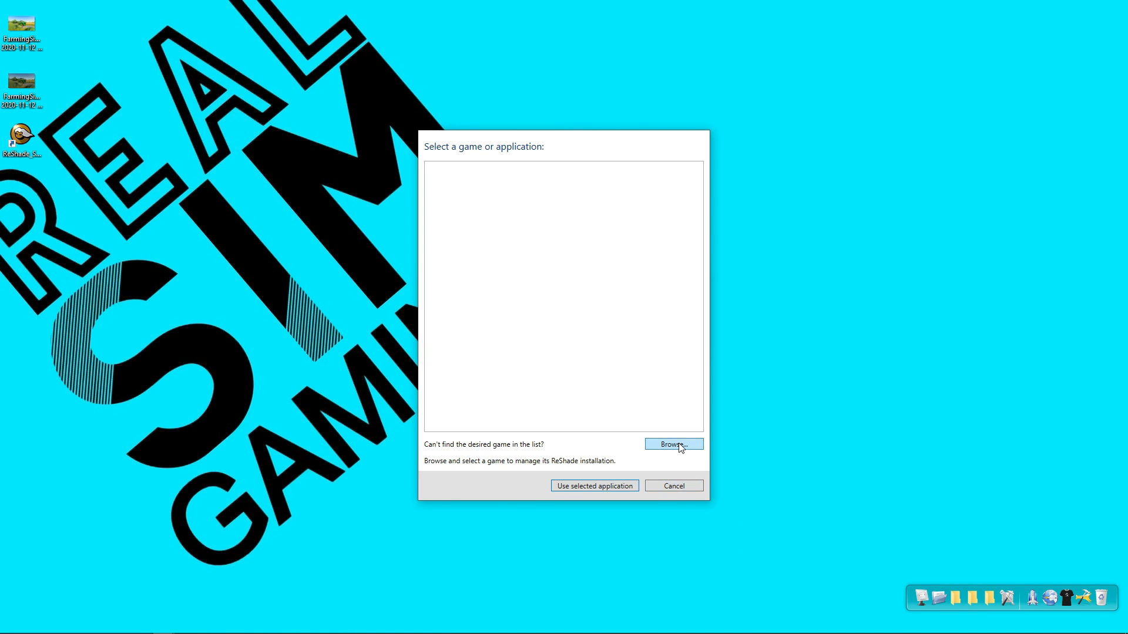
Browse to the Farming Simulator 19 x64 folder and choose FarmingSimulator2019Game.exe.
click(674, 444)
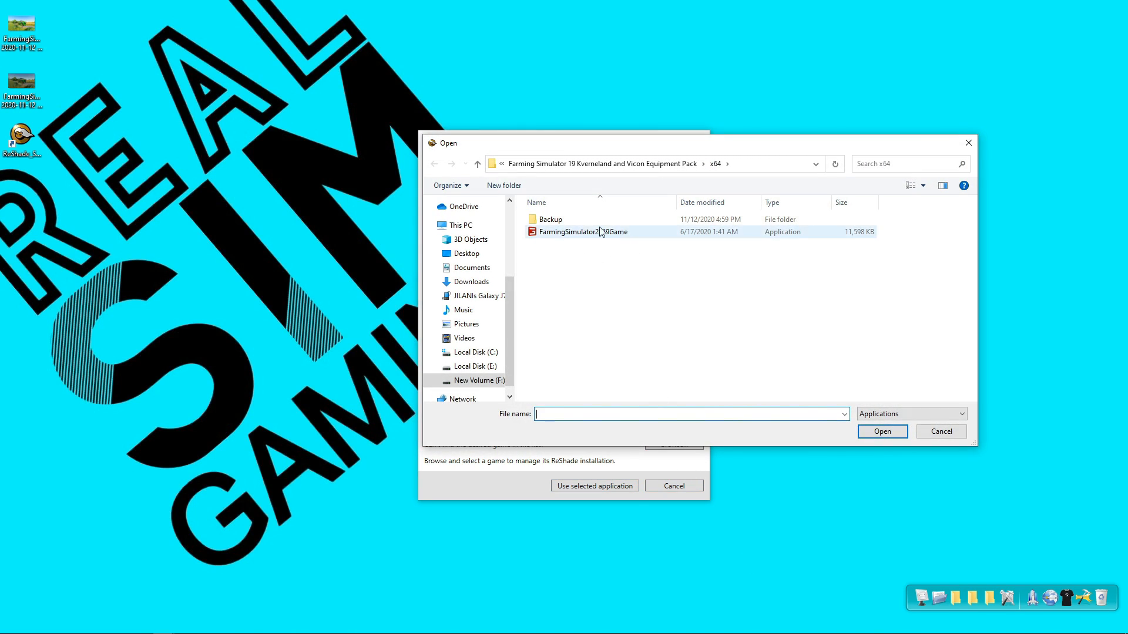
click(582, 231)
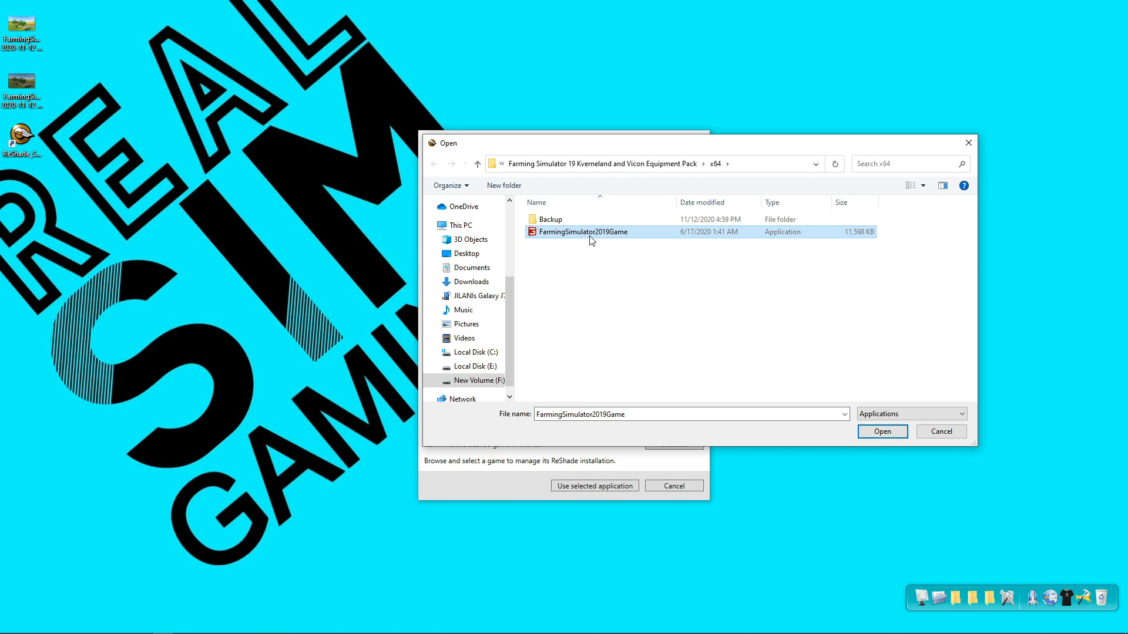
mouse_move(624, 247)
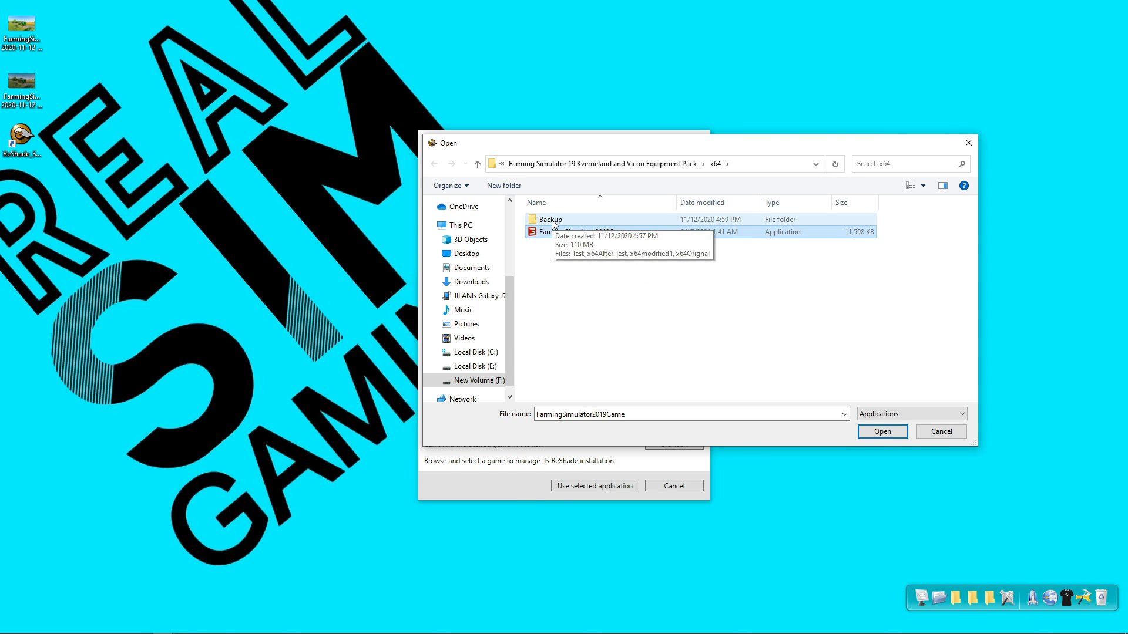
mouse_move(576, 244)
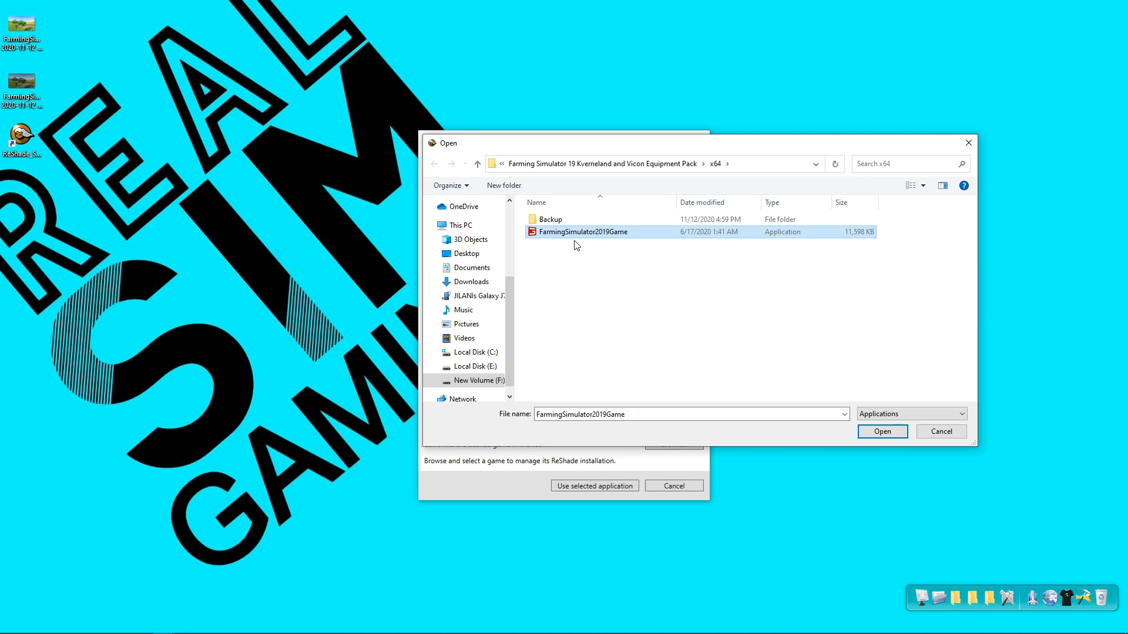
mouse_move(580, 268)
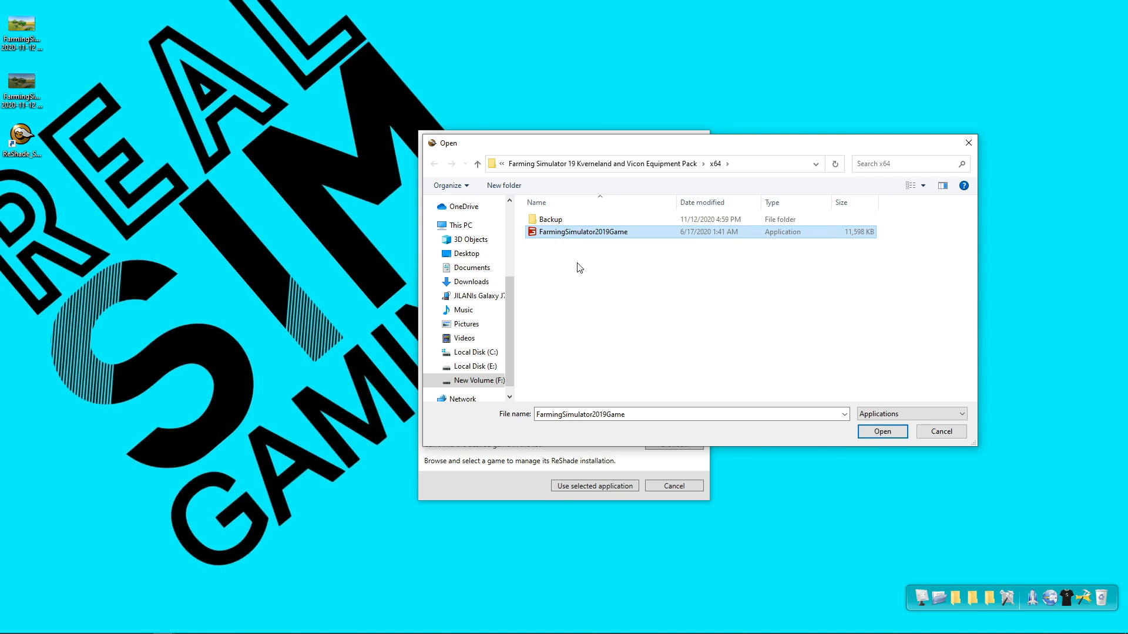
mouse_move(583, 270)
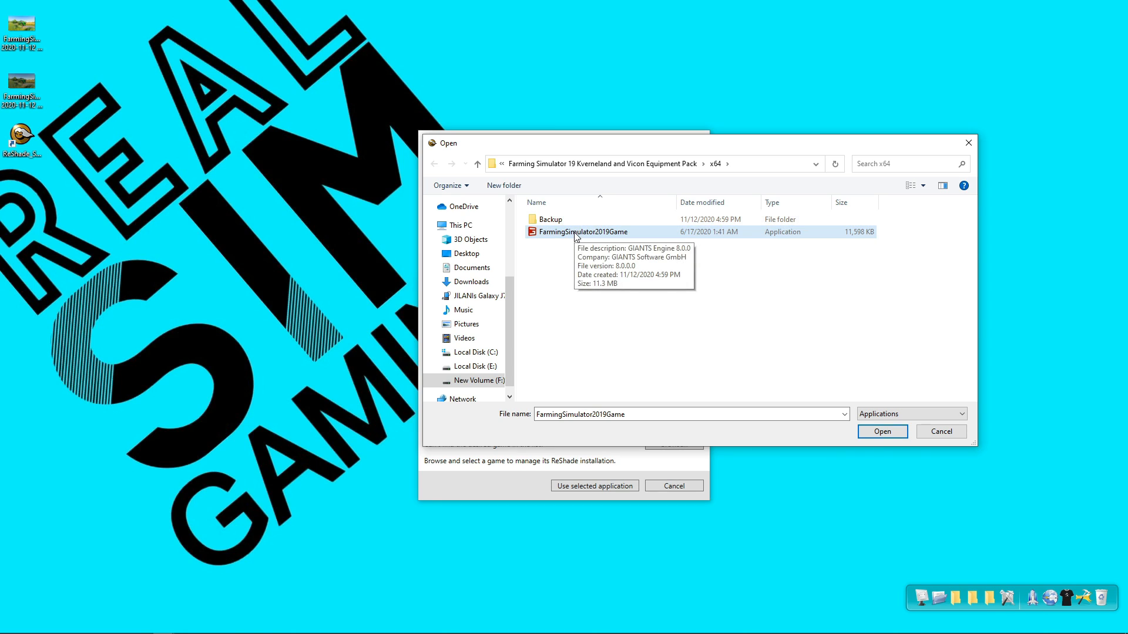
mouse_move(564, 224)
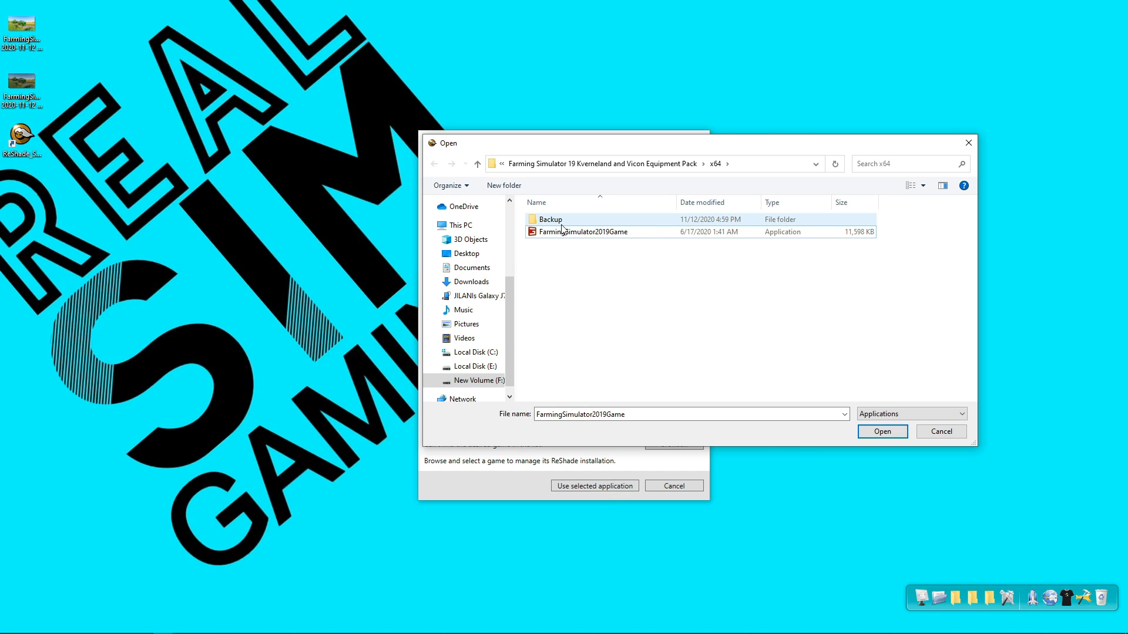
click(582, 232)
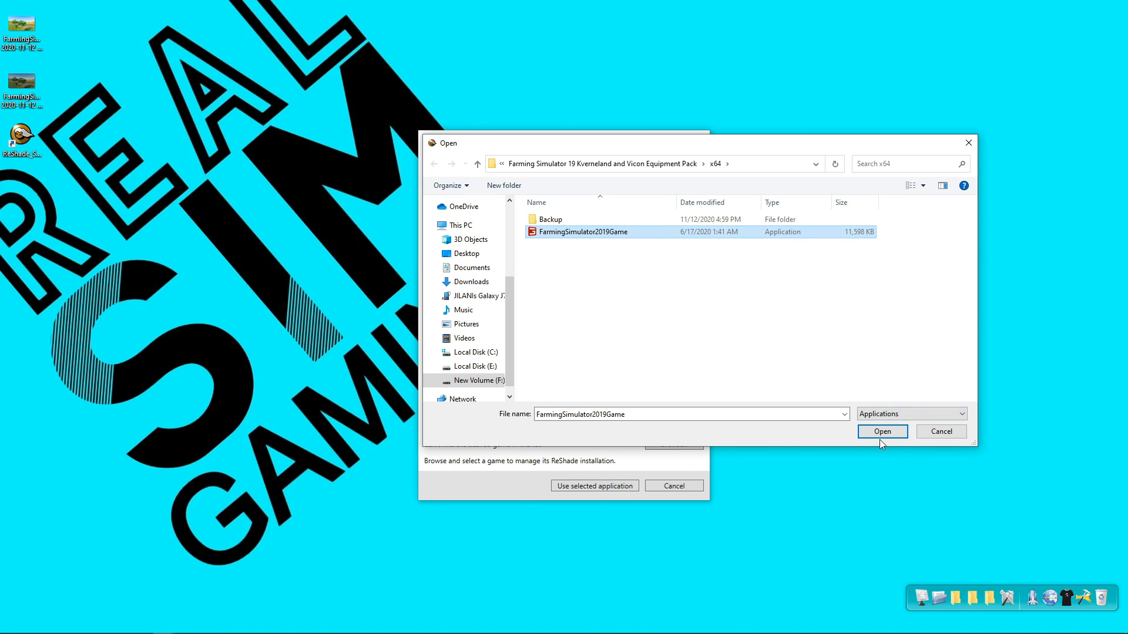
Confirm the game executable, leaving Direct3D 10/11/12 as the rendering API for GIANTS Engine 8.0.0.
click(882, 432)
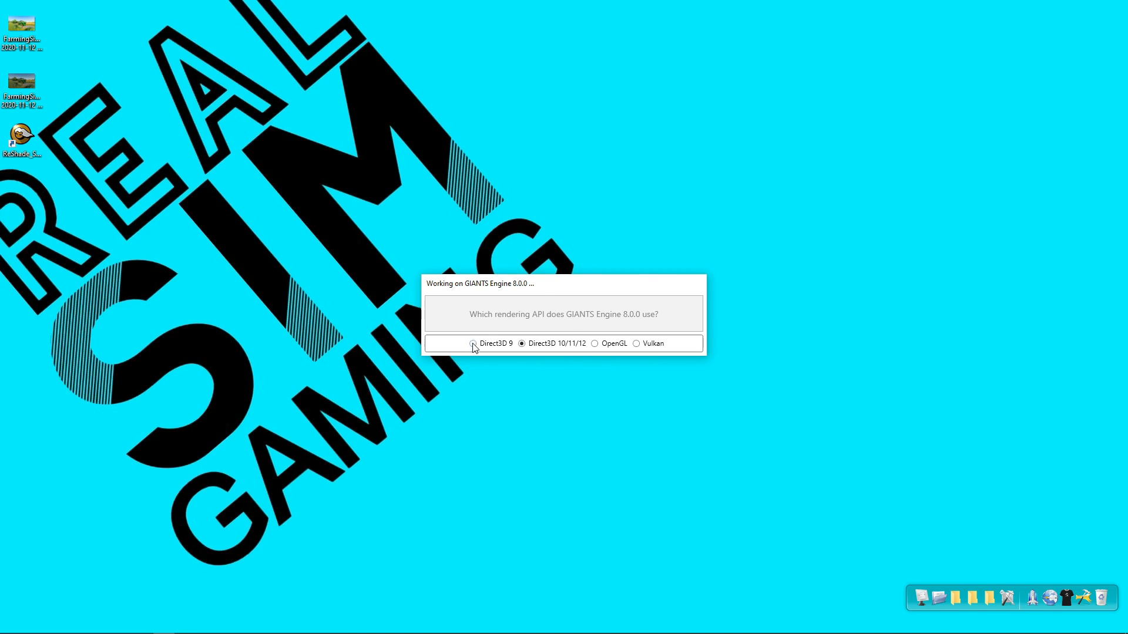
mouse_move(608, 347)
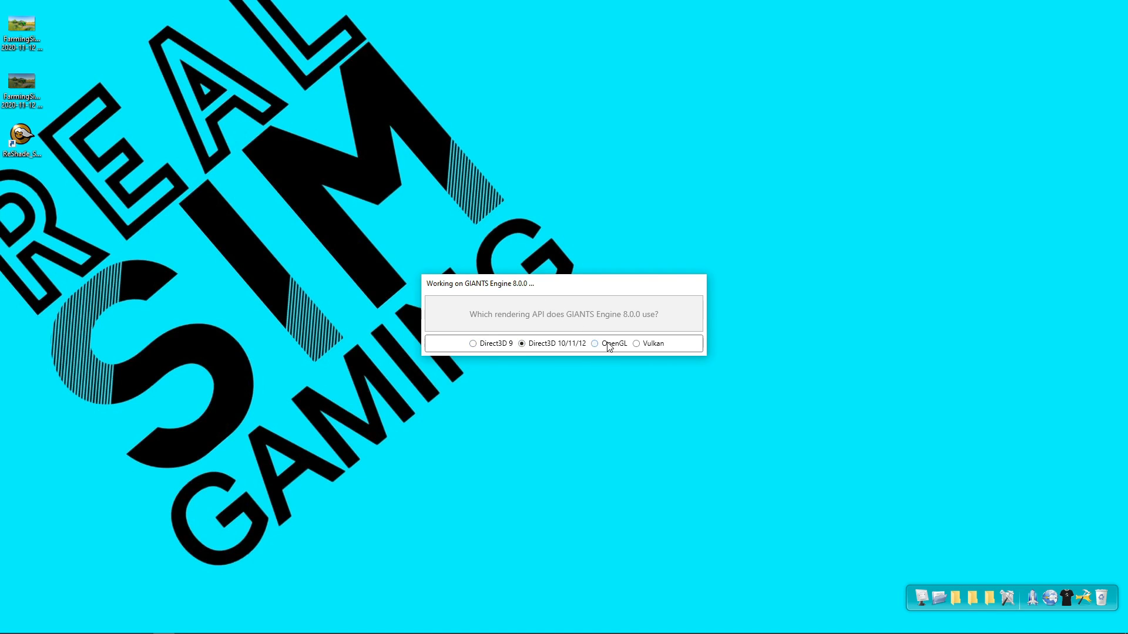
mouse_move(505, 349)
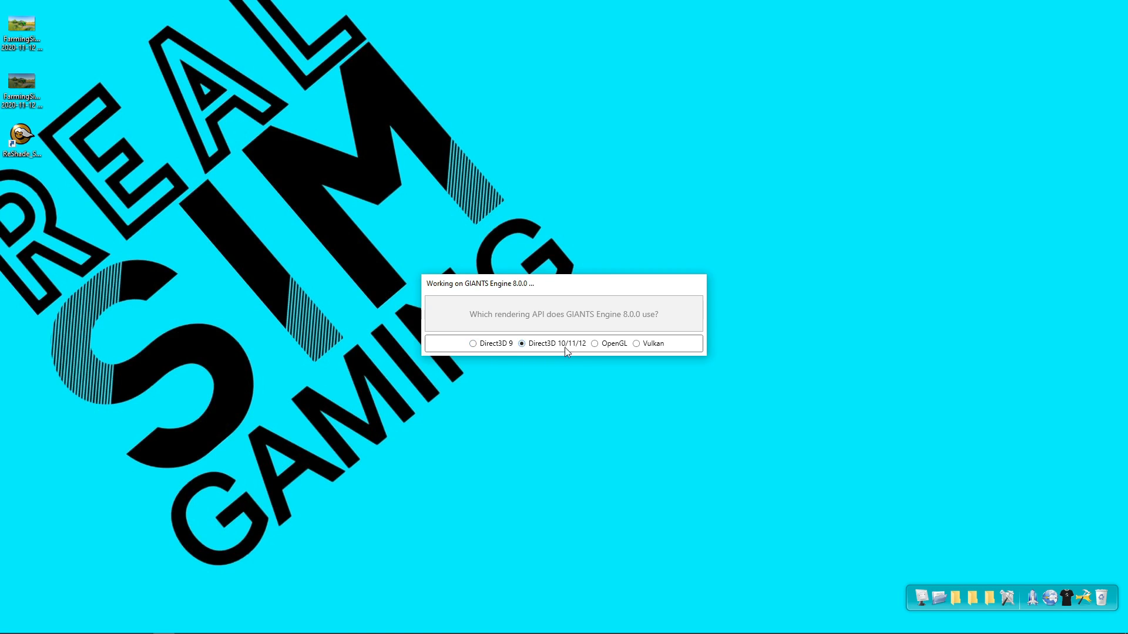
mouse_move(644, 349)
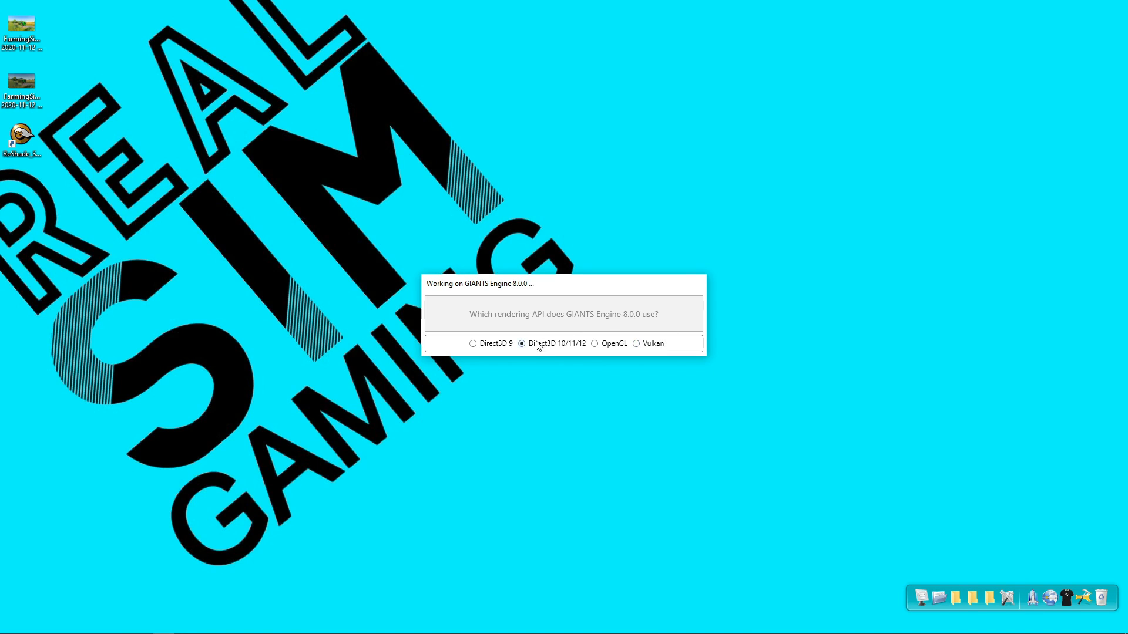
mouse_move(569, 353)
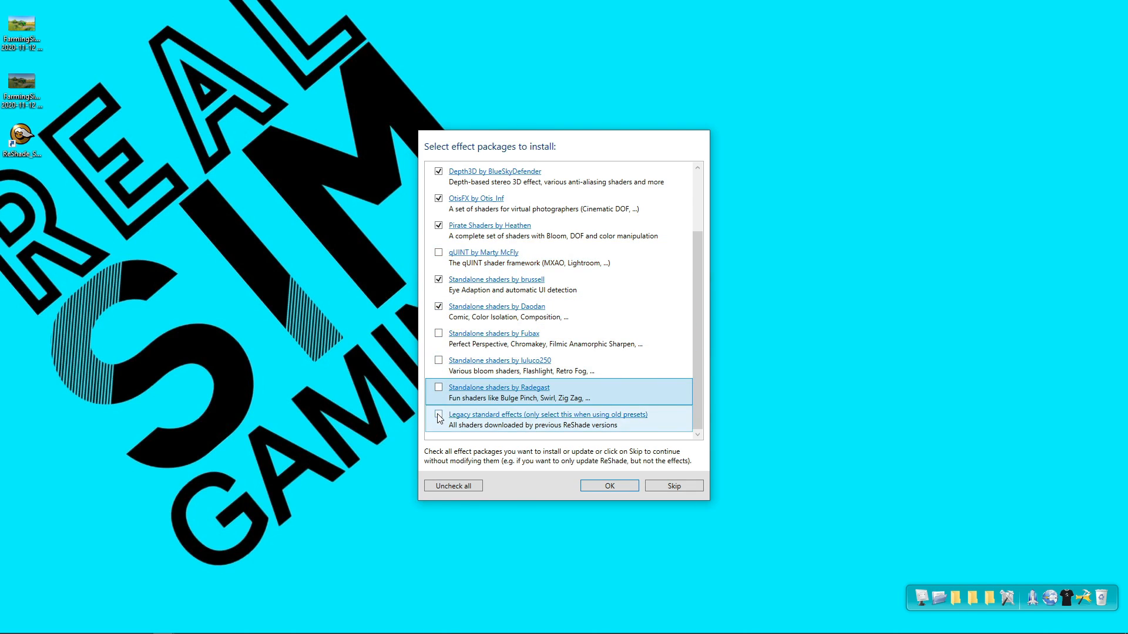
Add the Legacy standard effects package and confirm the chosen effect packages.
click(437, 419)
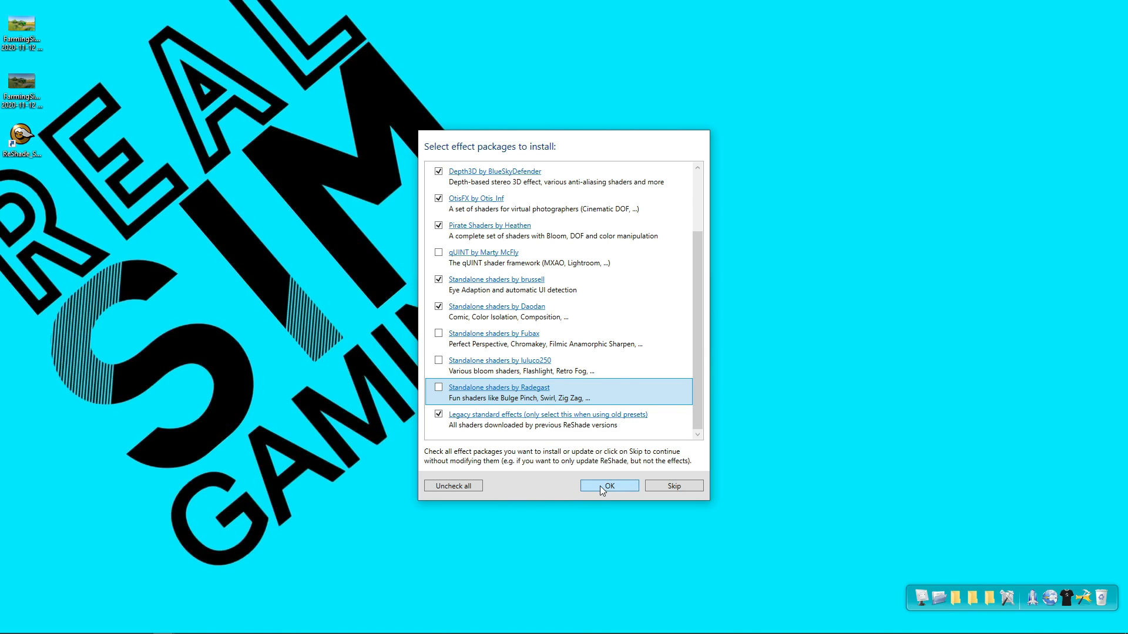
click(609, 486)
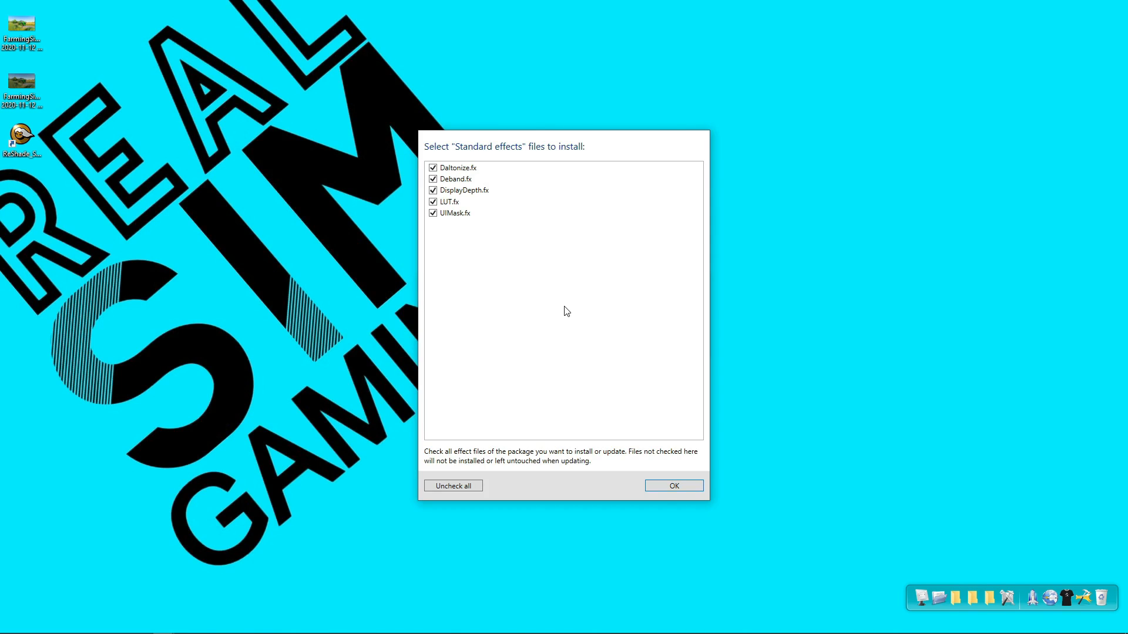
mouse_move(596, 442)
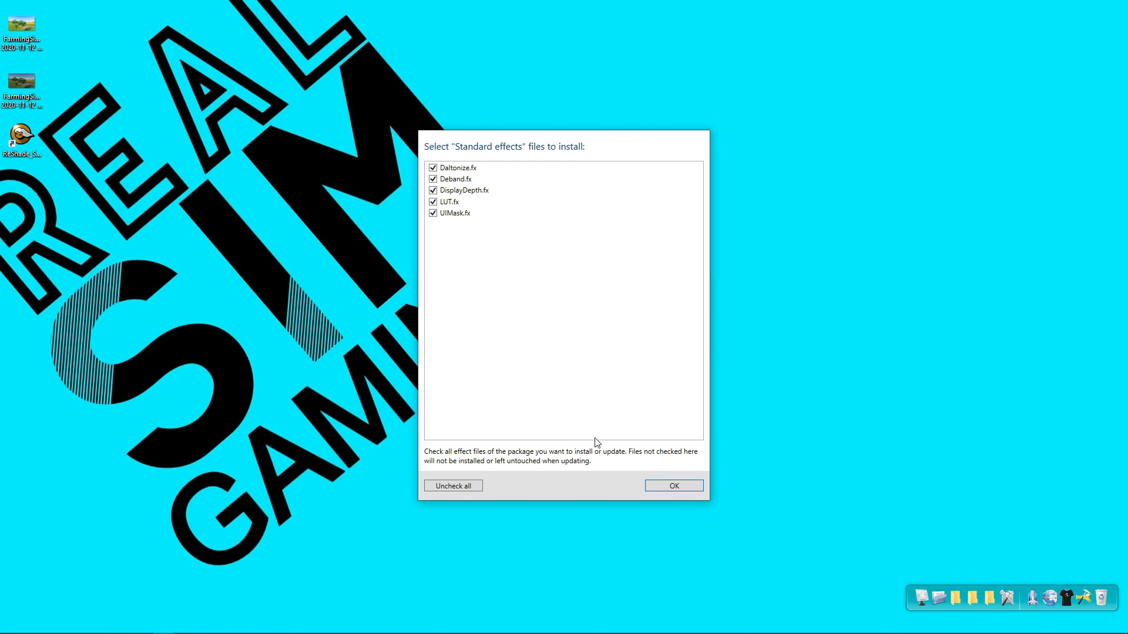
mouse_move(661, 487)
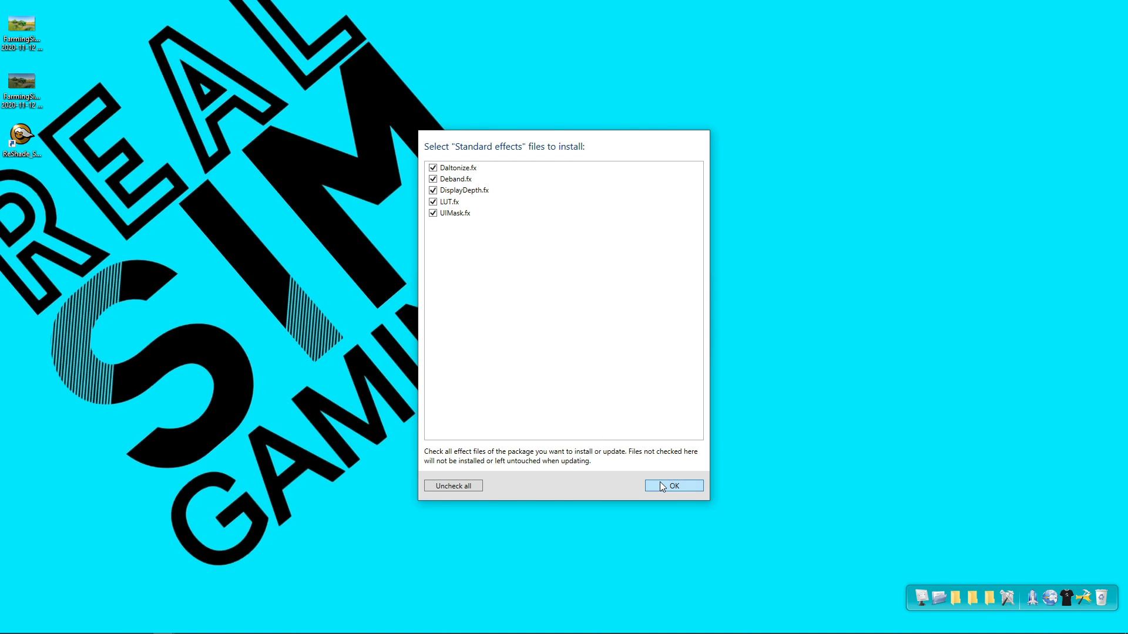
Accept the five Standard effects files (Daltonize, Deband, DisplayDepth, LUT, UIMask) for installation.
click(674, 486)
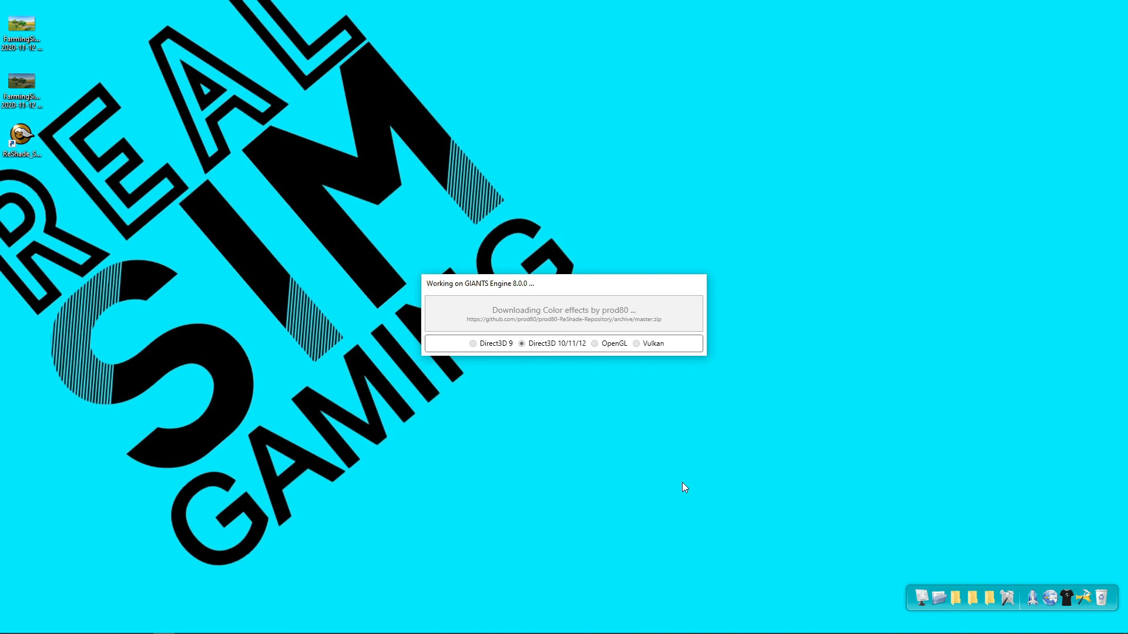
mouse_move(588, 397)
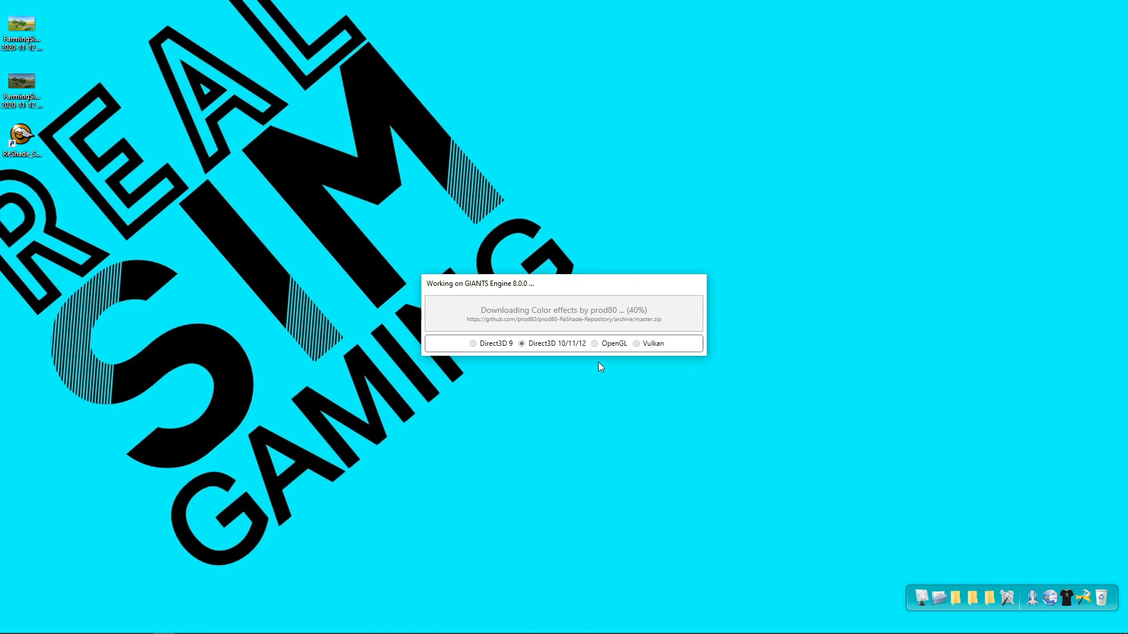
mouse_move(579, 360)
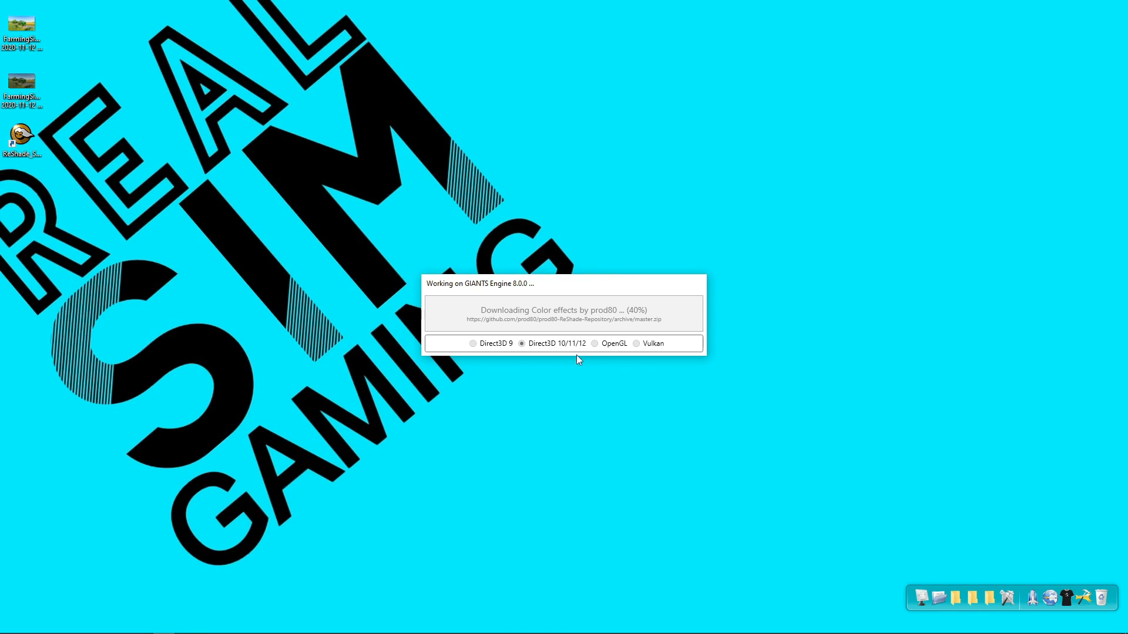
mouse_move(477, 300)
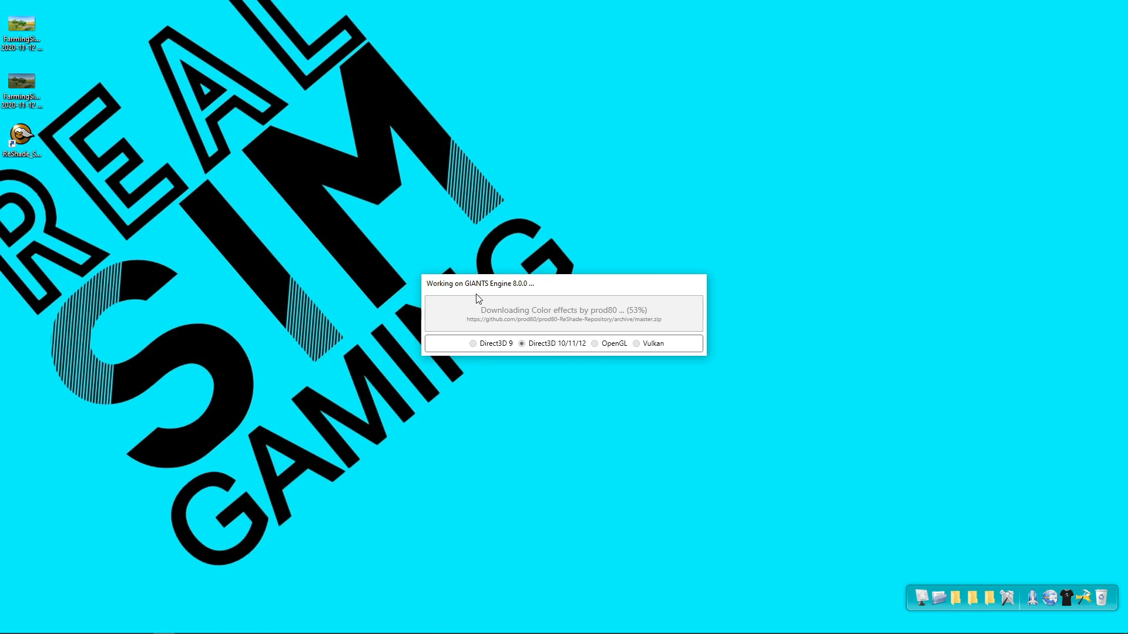
mouse_move(463, 297)
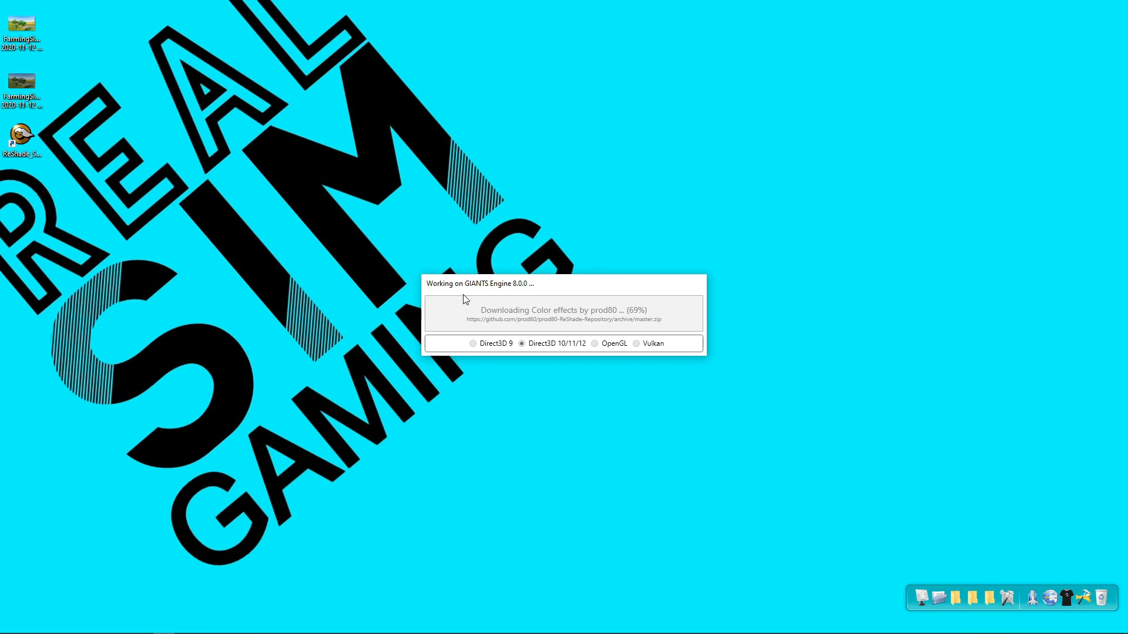
mouse_move(484, 290)
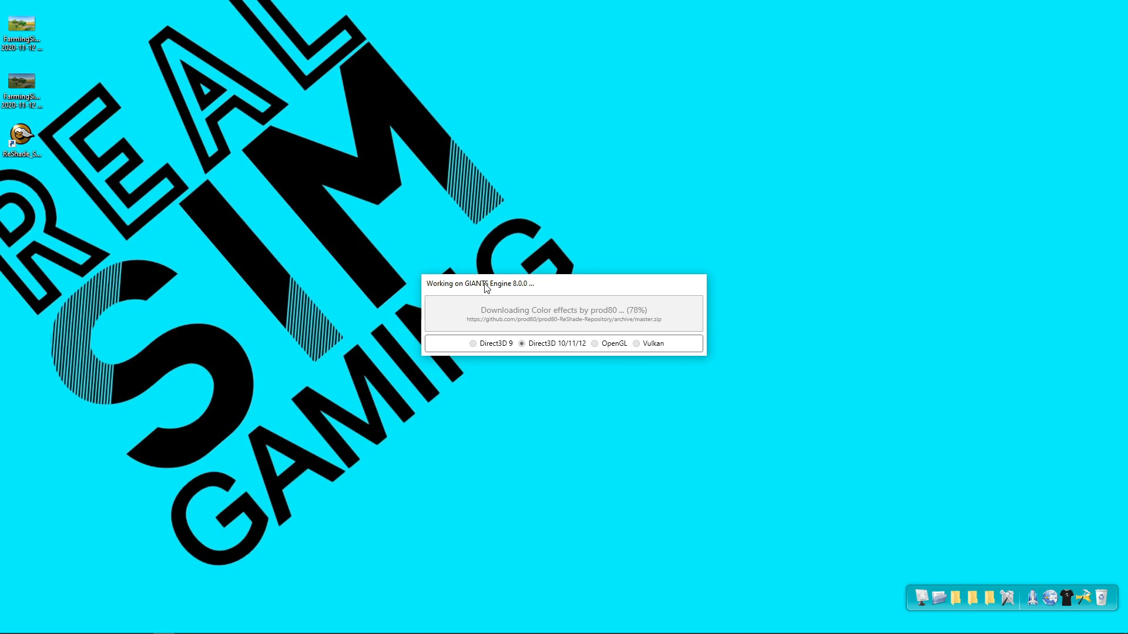
mouse_move(42, 566)
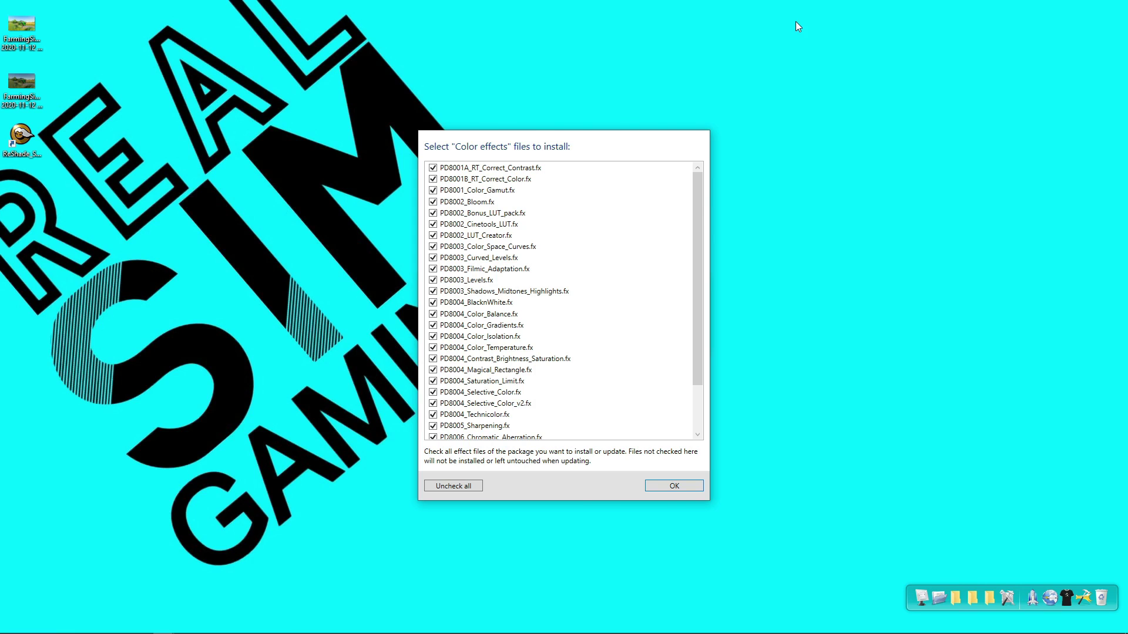
mouse_move(468, 259)
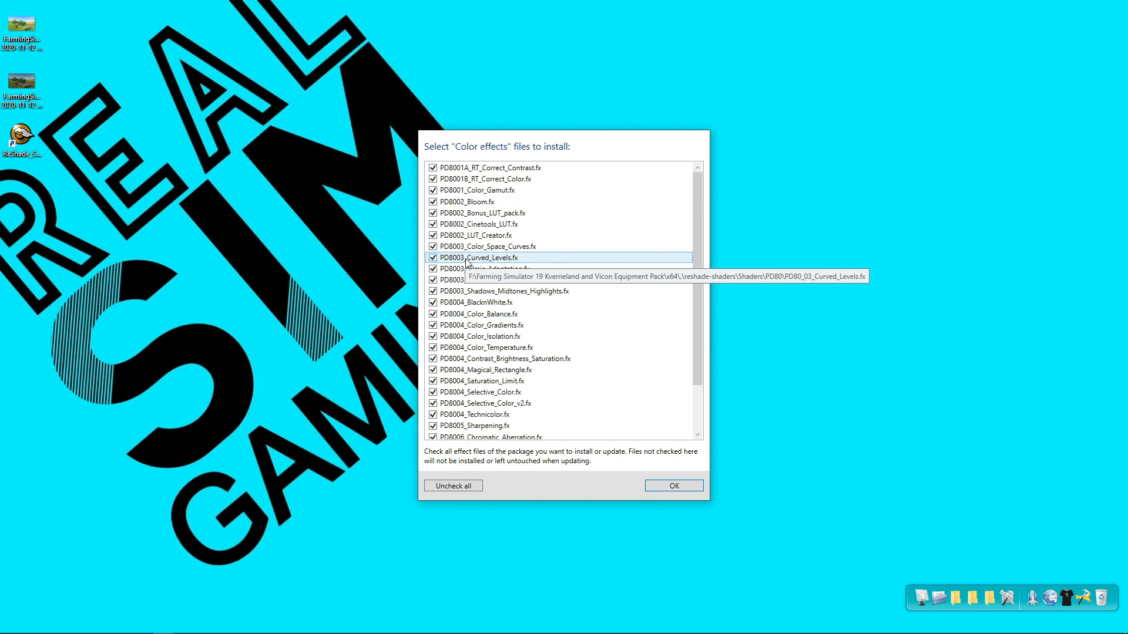
mouse_move(590, 268)
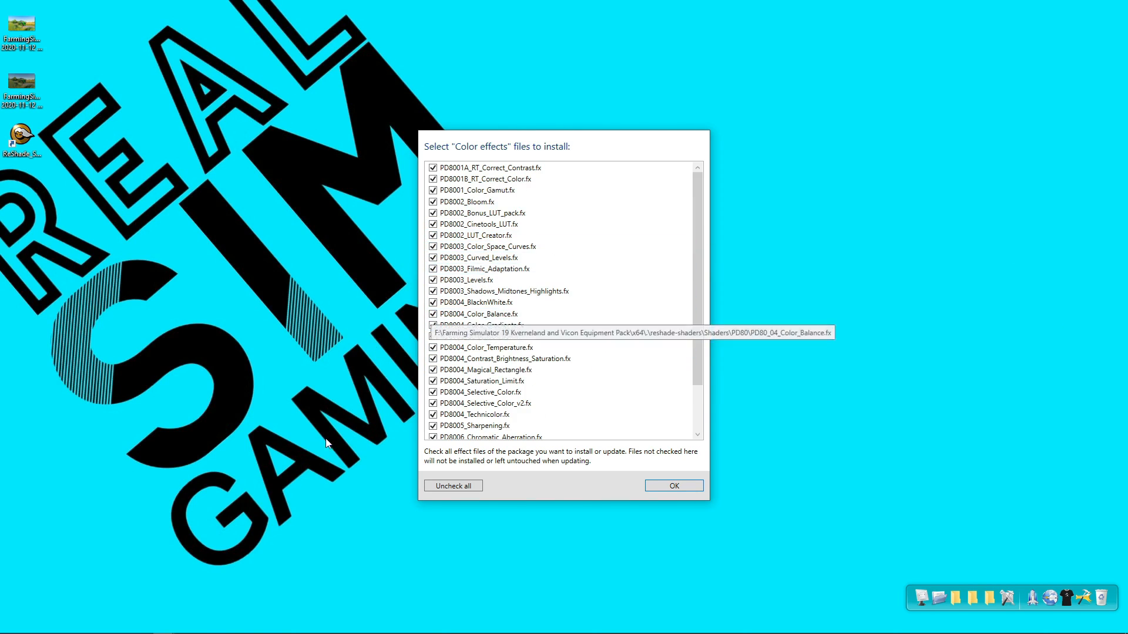
mouse_move(655, 492)
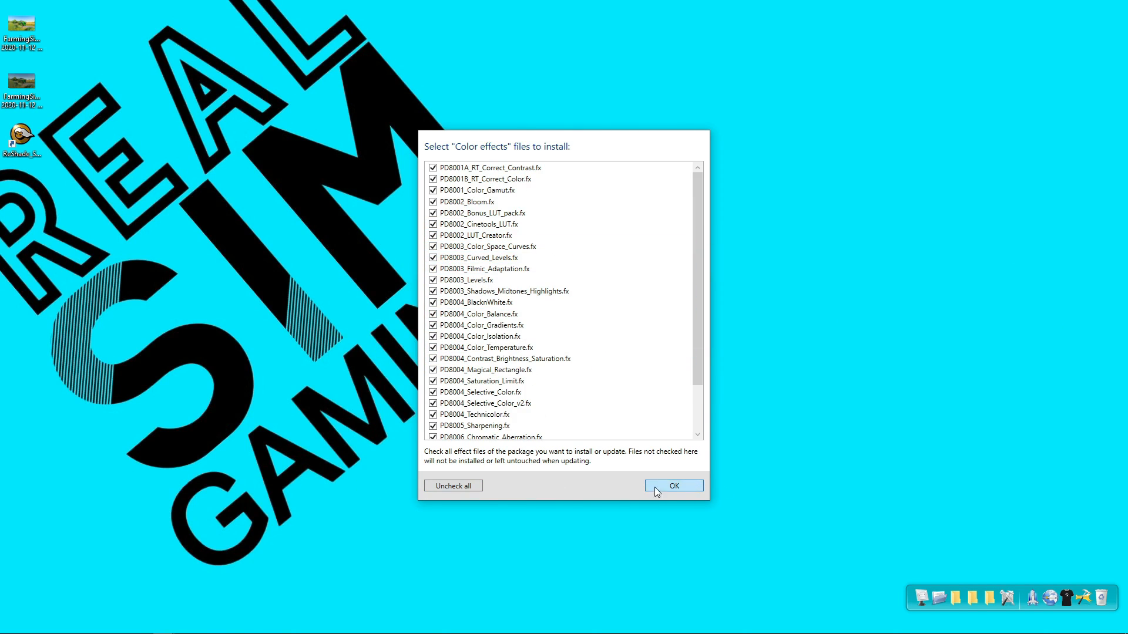
Accept all files in the Color effects, Depth3D, OtisFX and Standalone shaders packages.
click(675, 486)
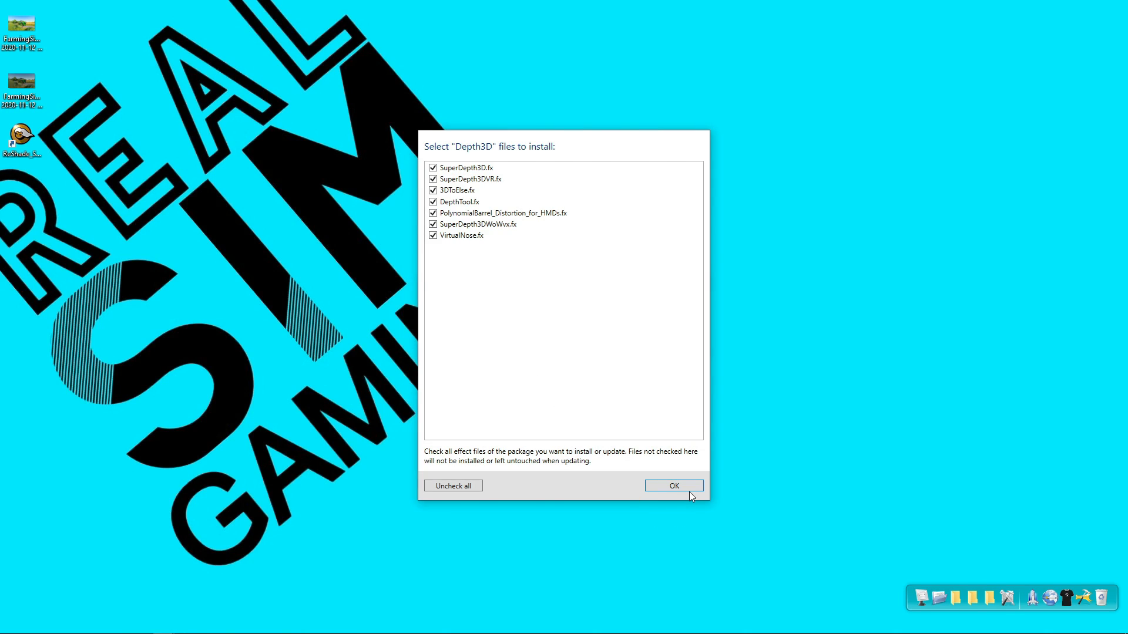
click(674, 487)
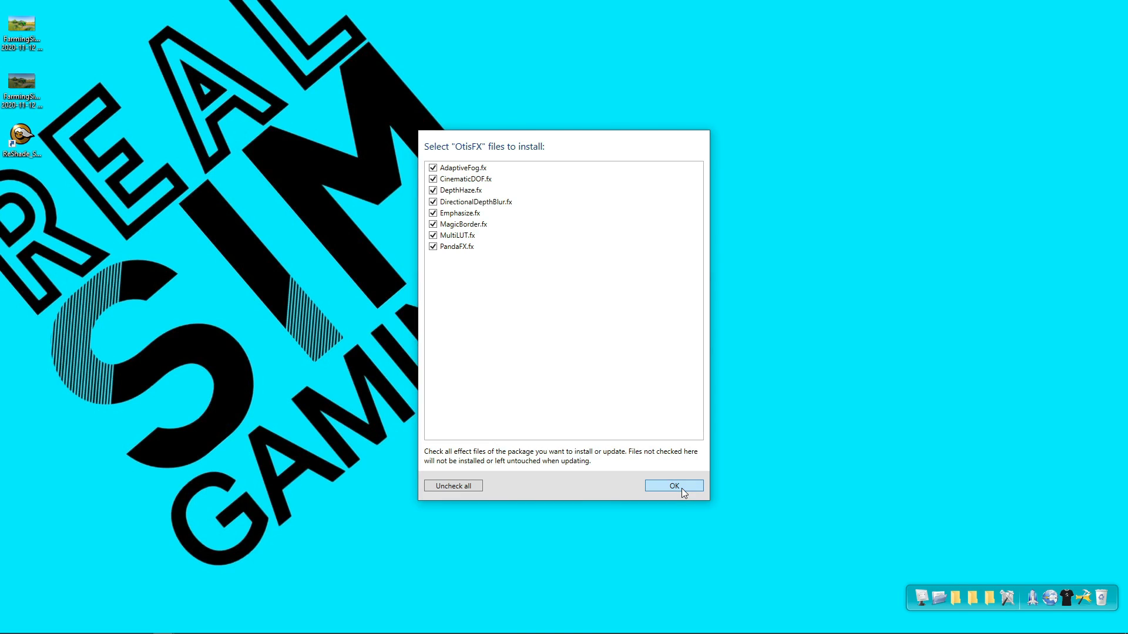
click(673, 485)
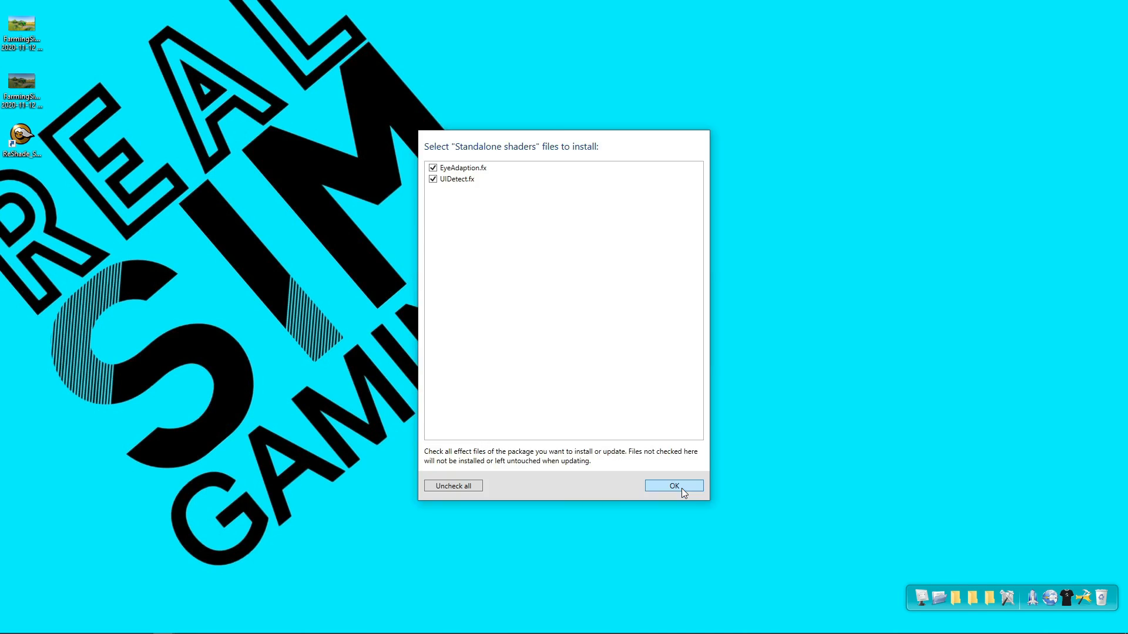
click(673, 487)
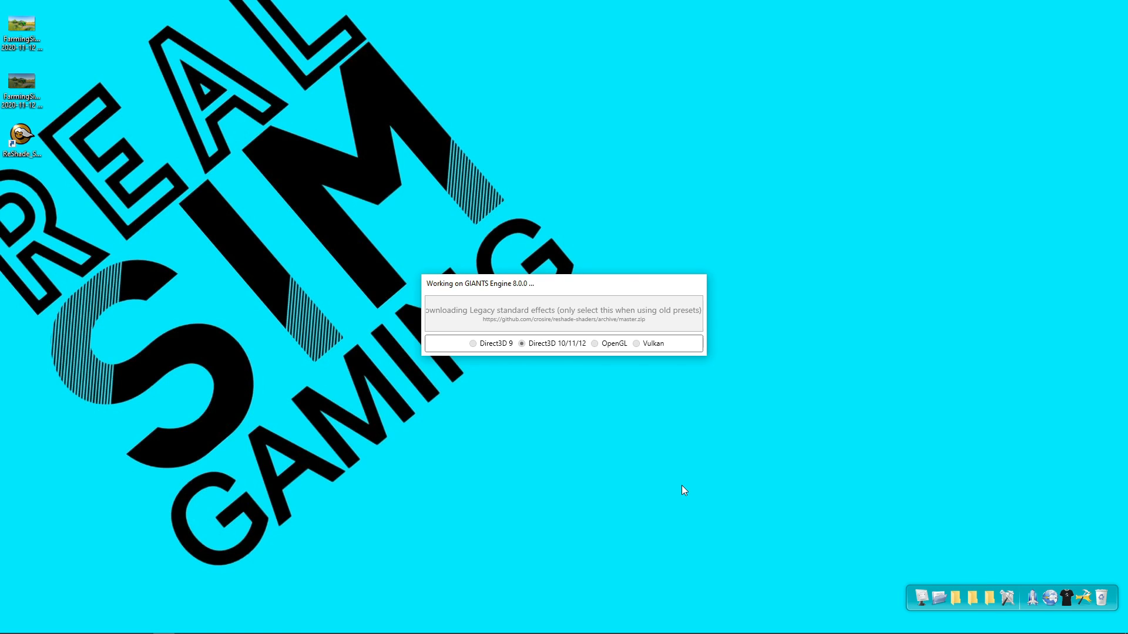
mouse_move(685, 486)
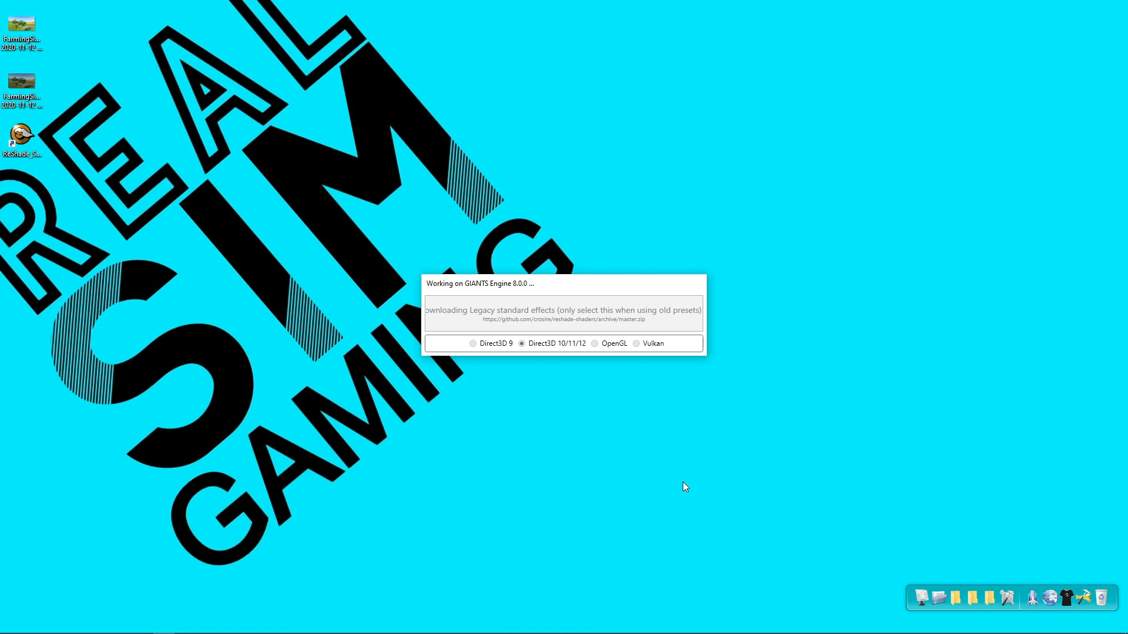
mouse_move(681, 485)
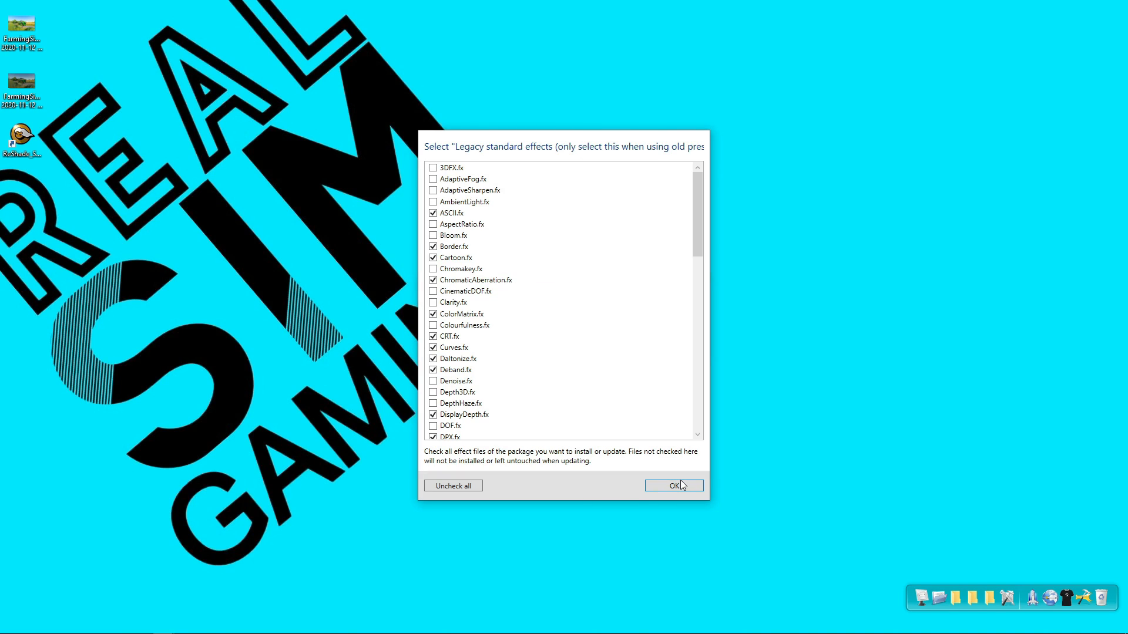
Accept the legacy effect files and close ReShade Setup after successful installation.
click(674, 487)
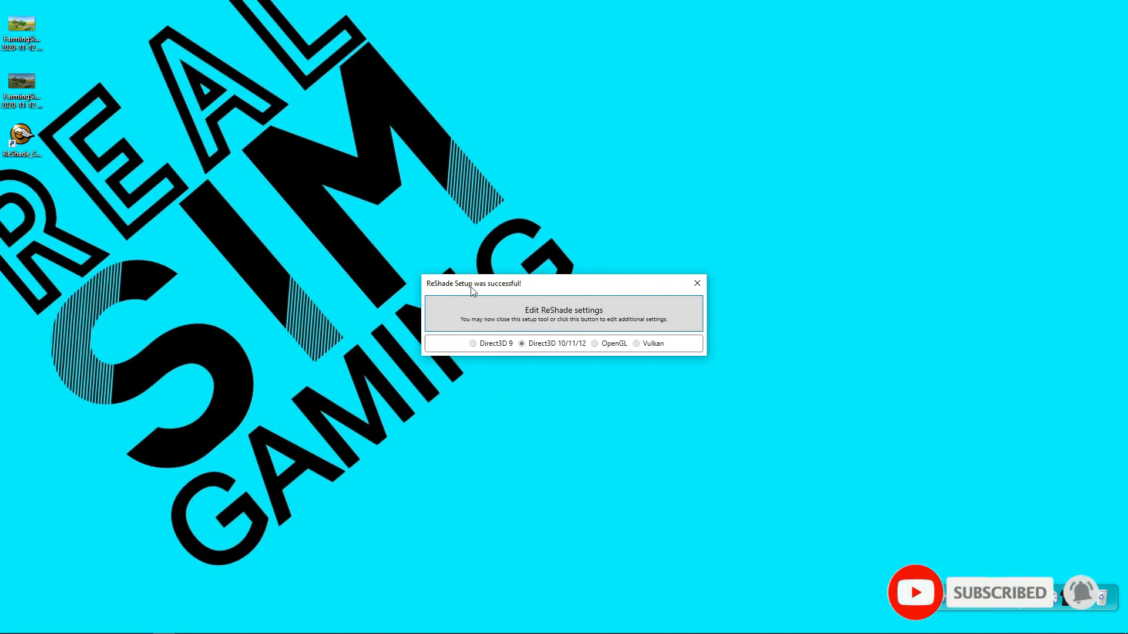
mouse_move(432, 320)
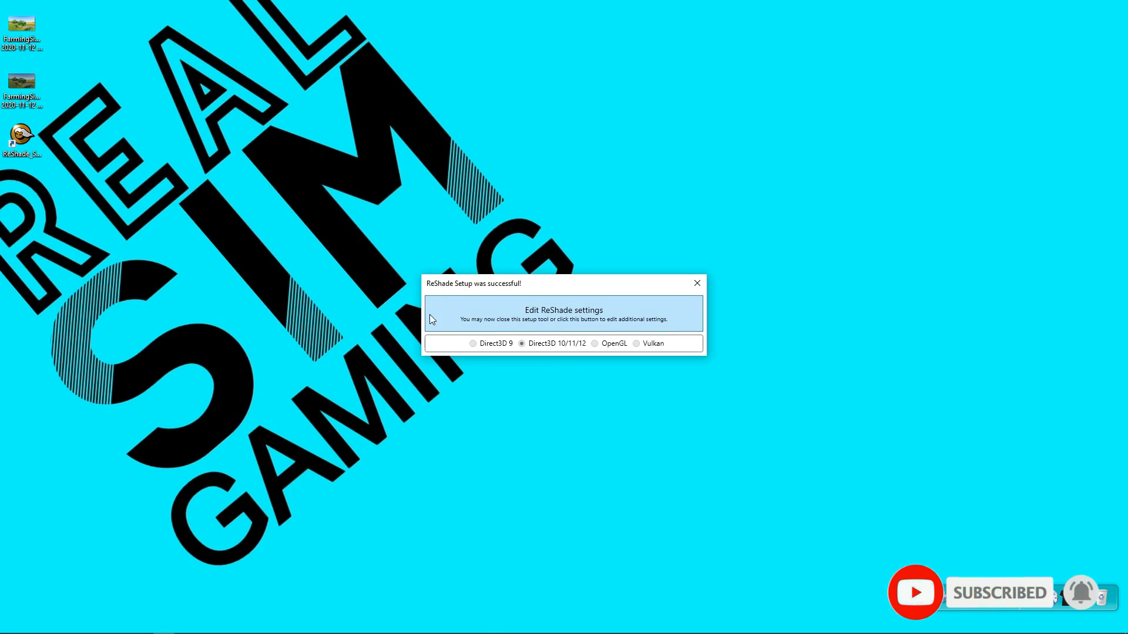
click(698, 283)
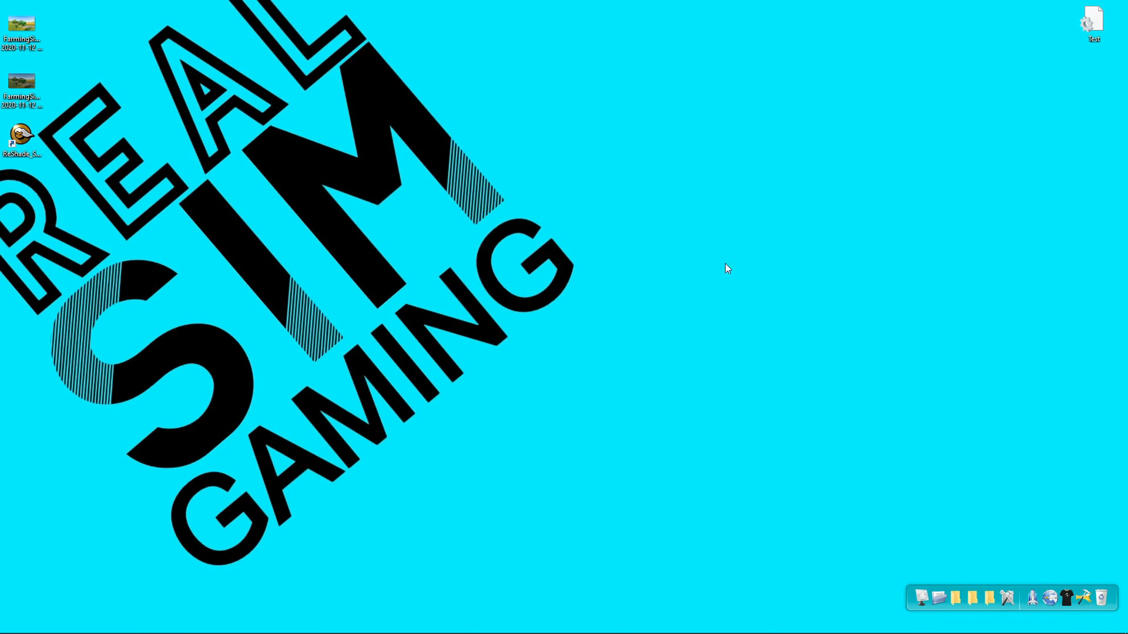
Copy the Test preset file from the desktop and bring up File Explorer.
click(1092, 21)
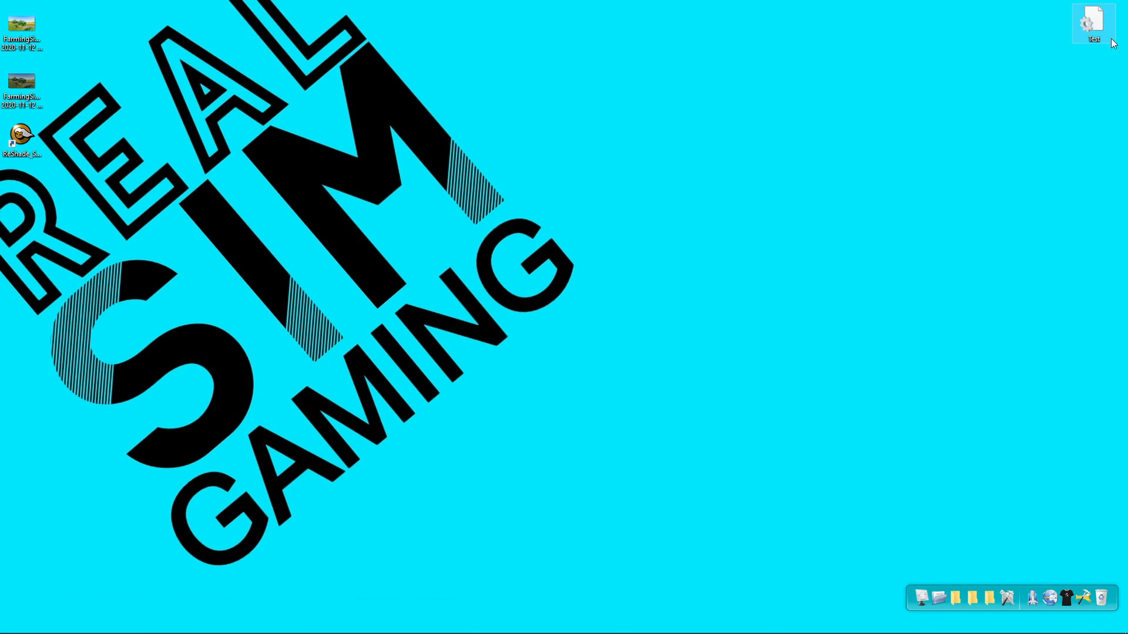
right_click(1093, 23)
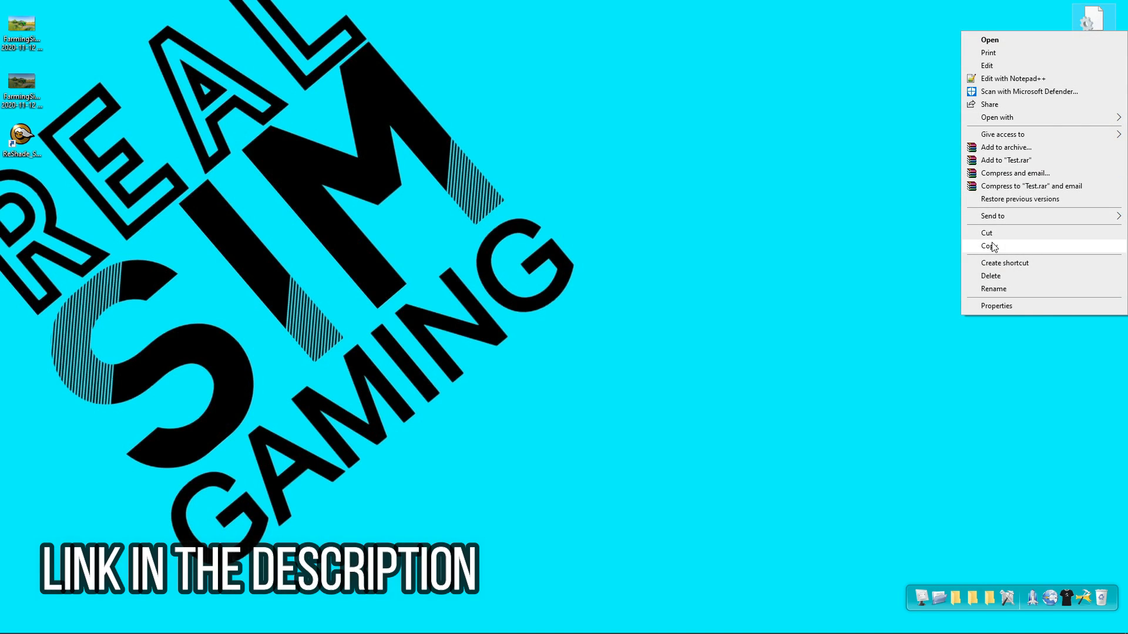
click(989, 247)
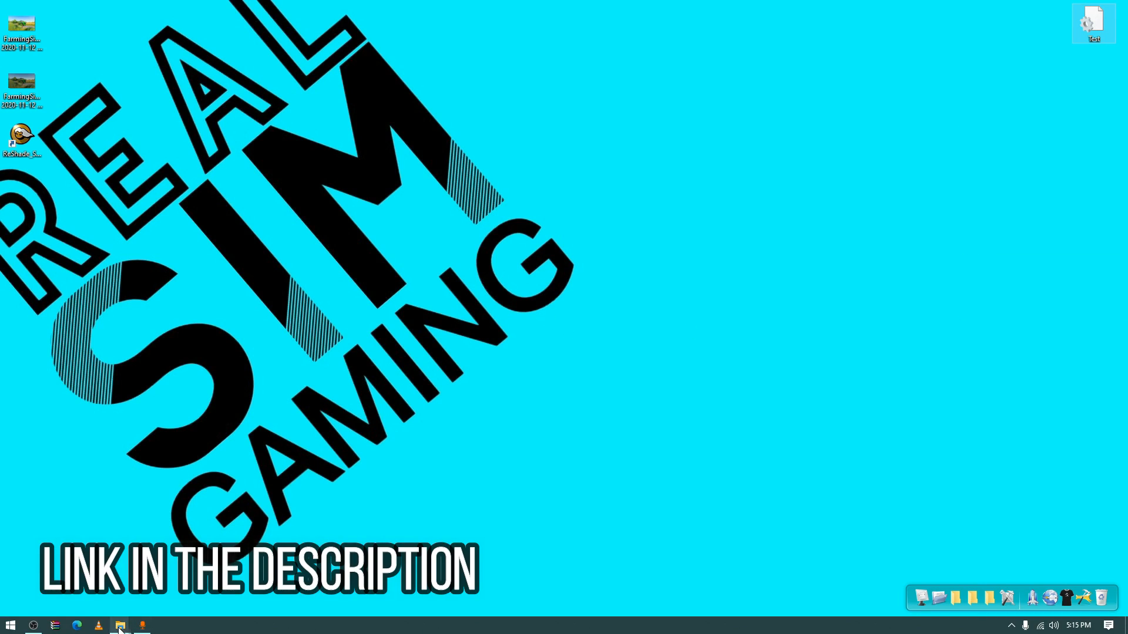
click(120, 625)
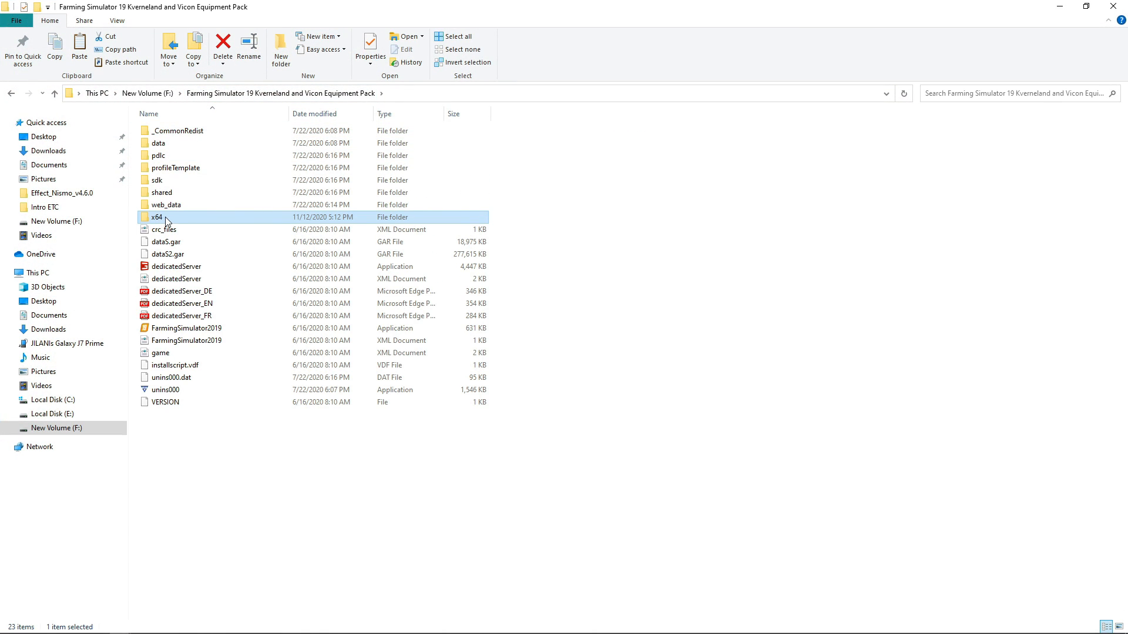
Paste the Test preset into the game's x64 folder and launch Farming Simulator 19.
double_click(157, 216)
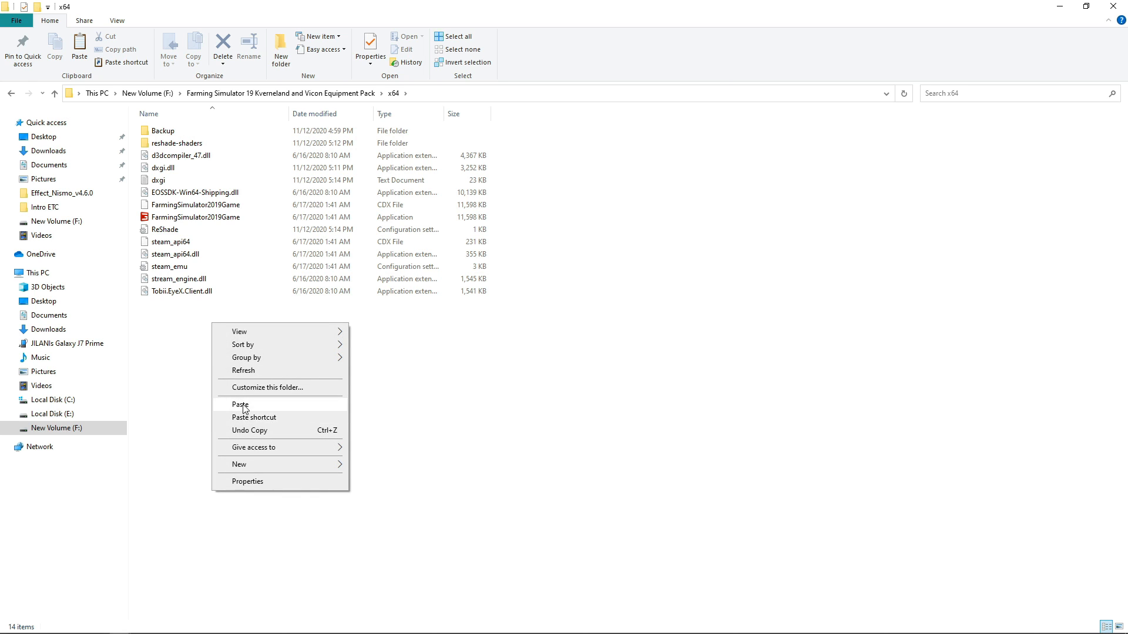
click(241, 405)
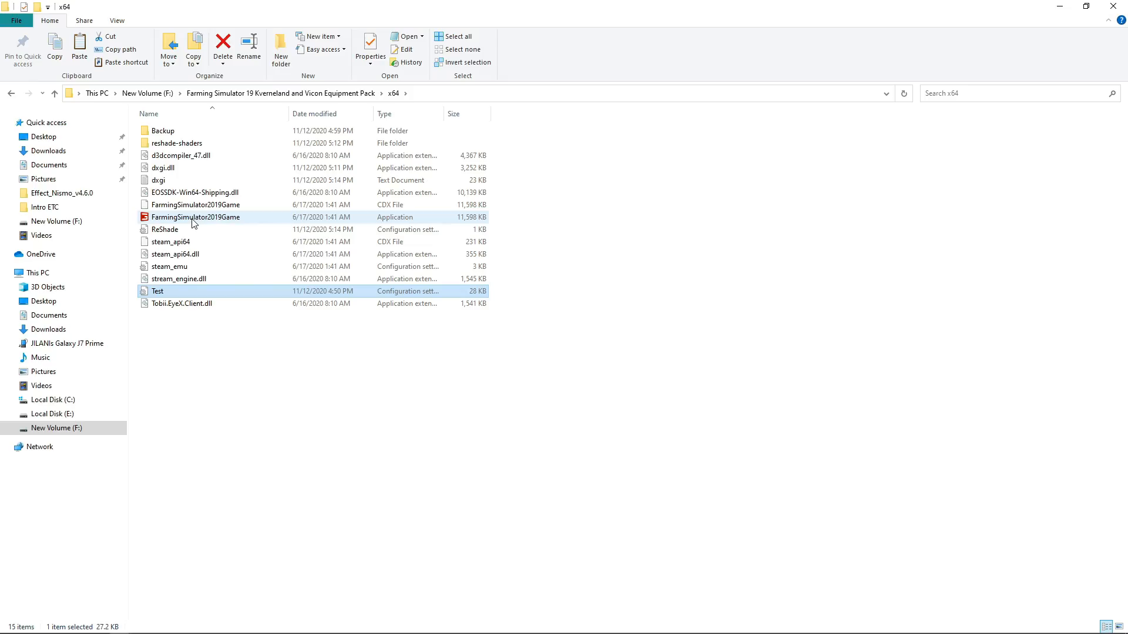
double_click(195, 216)
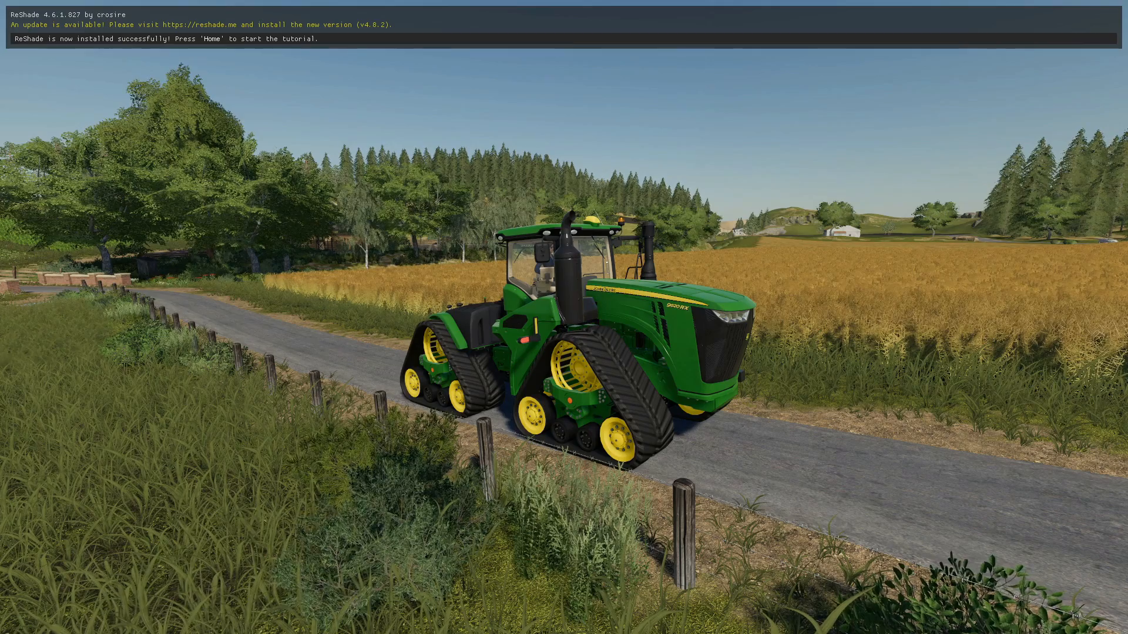
Bring up the ReShade overlay with Home and skip its tutorial.
key(Home)
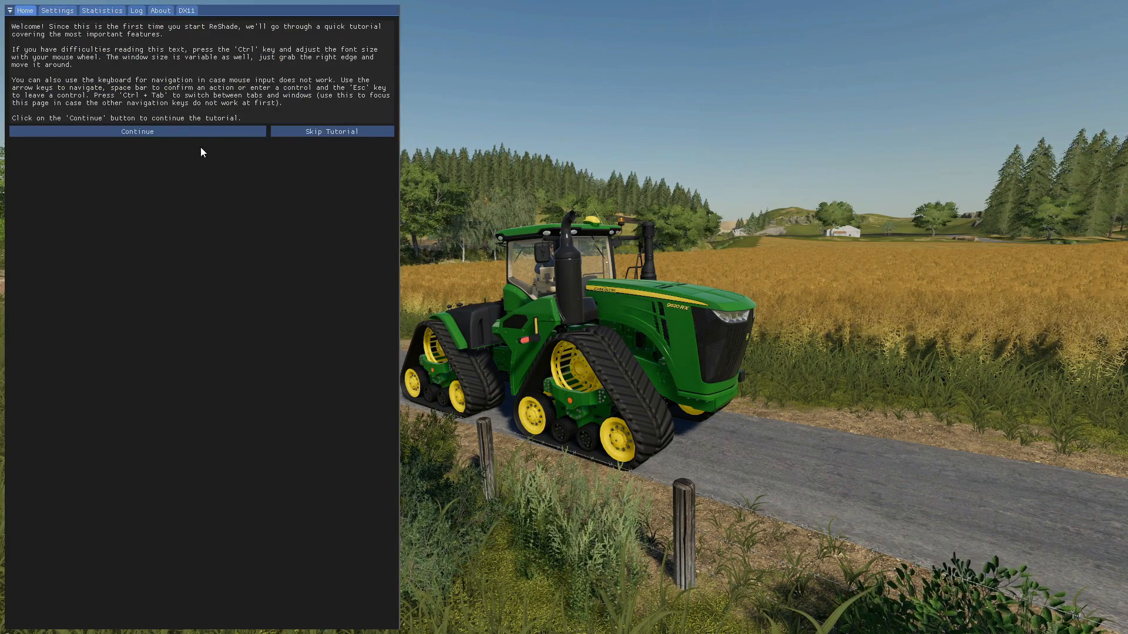
mouse_move(321, 134)
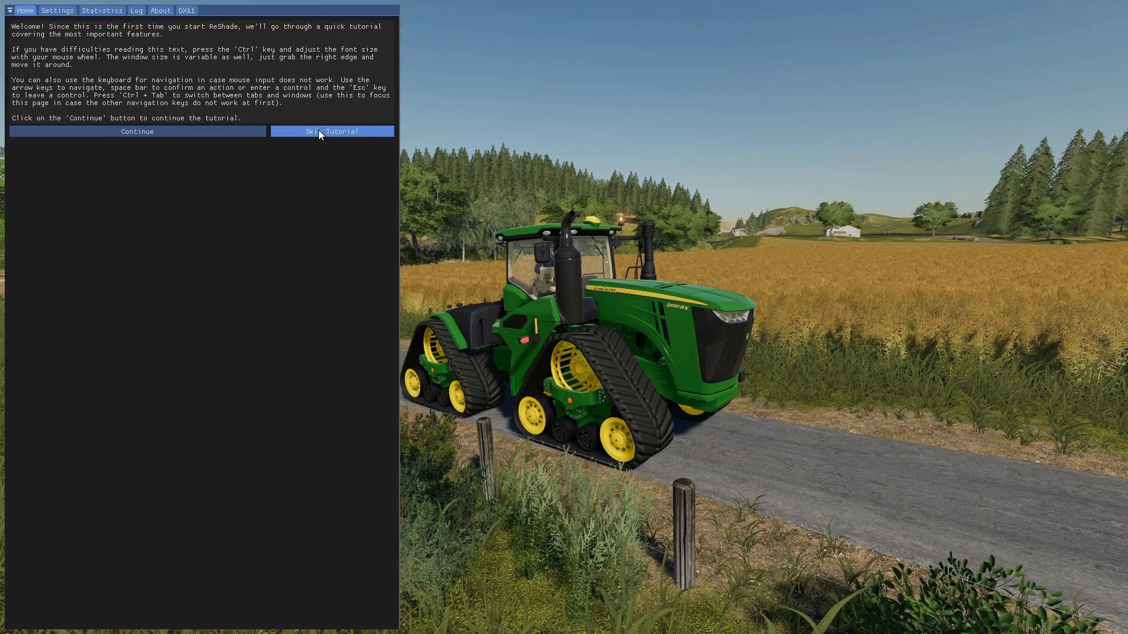
click(332, 131)
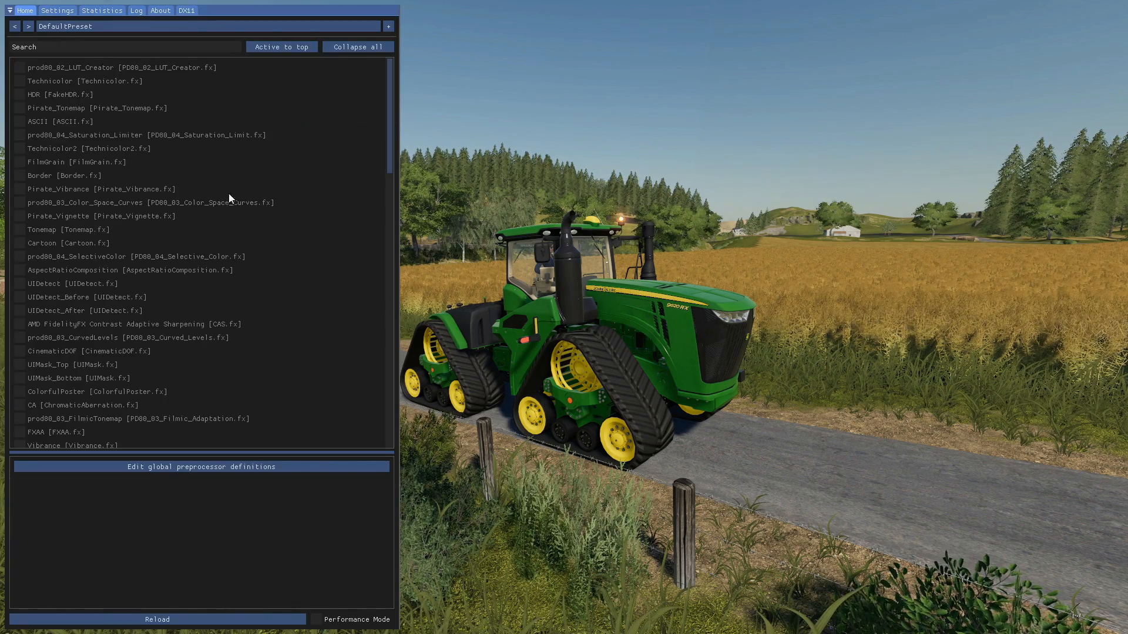
Switch to the Test preset and toggle the Levels, DPX and Pirate_Vibrance effects.
click(77, 26)
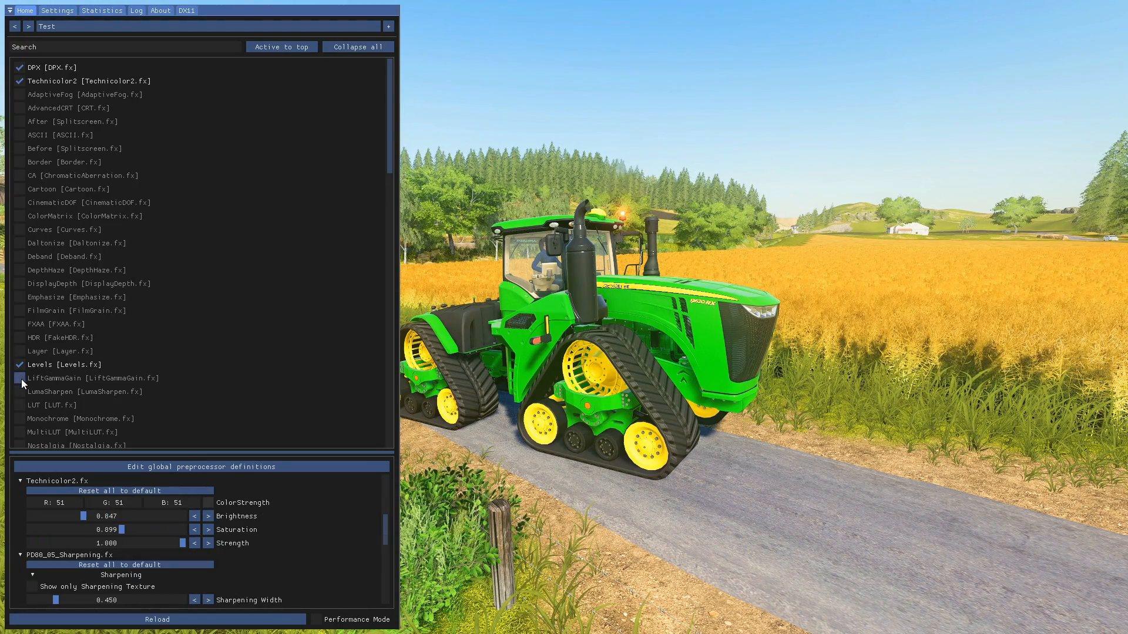
click(19, 365)
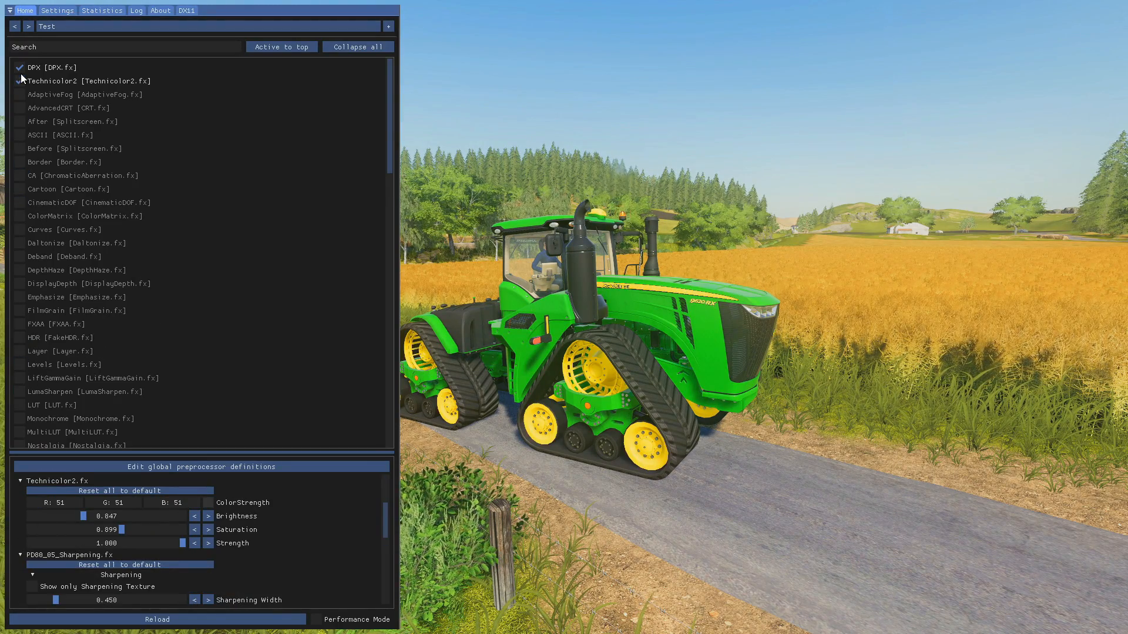
click(16, 80)
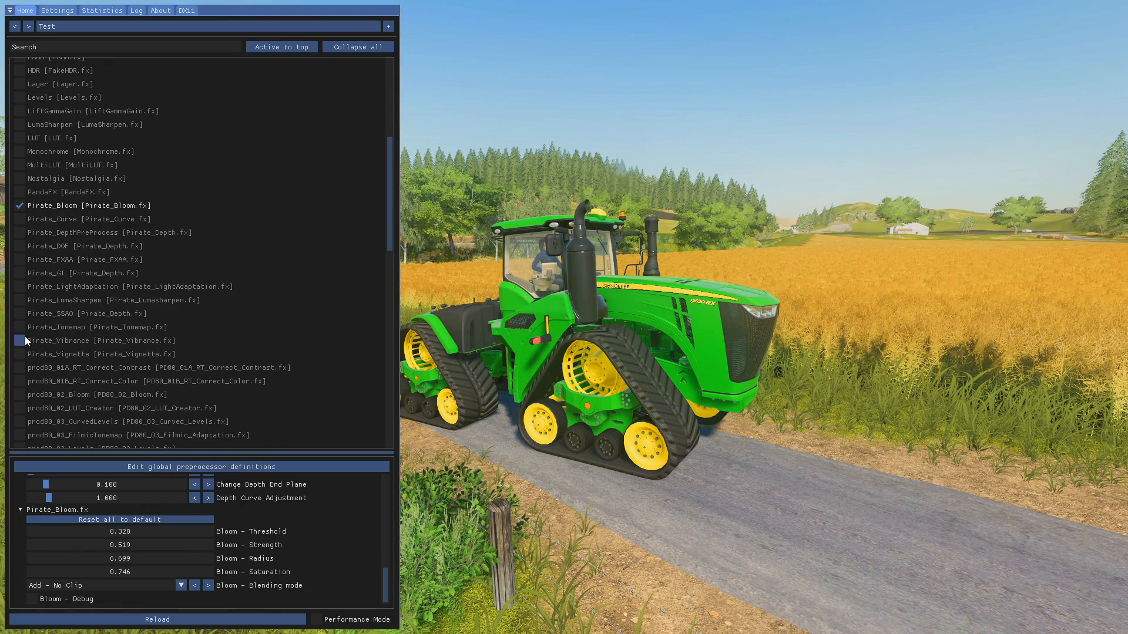
click(19, 341)
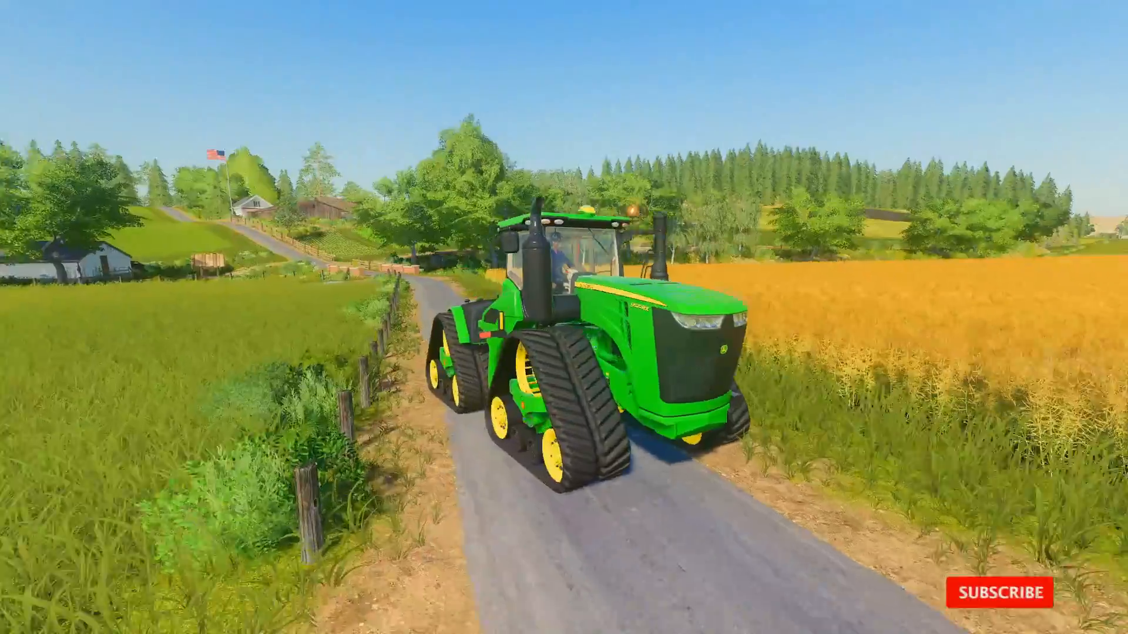
Close the ReShade overlay to show the tractor scene with the Test preset applied.
click(999, 608)
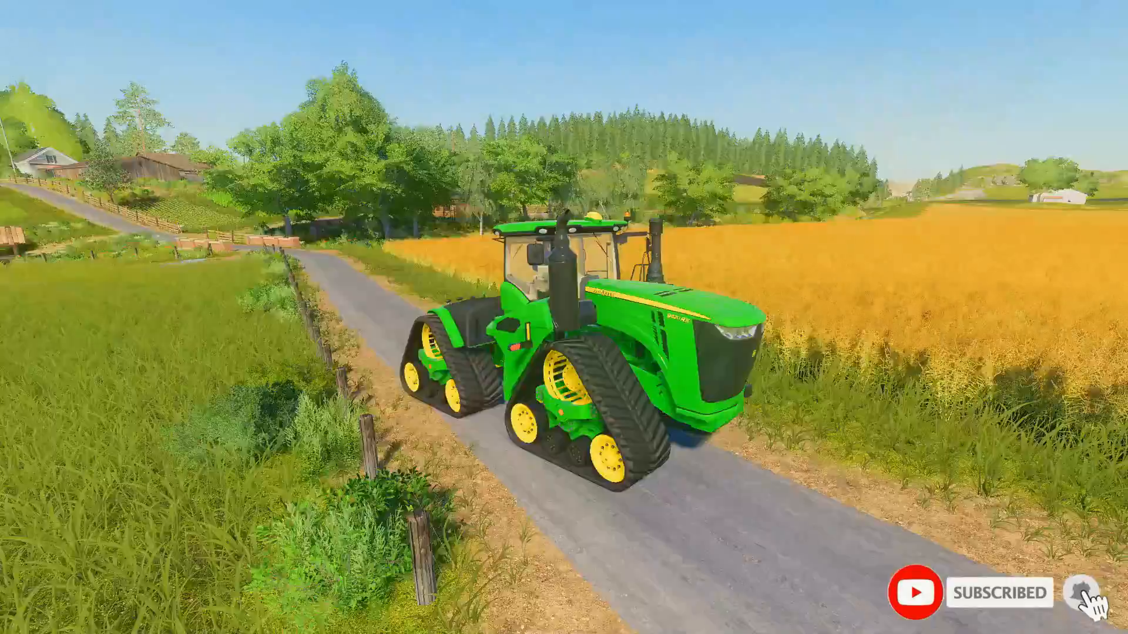